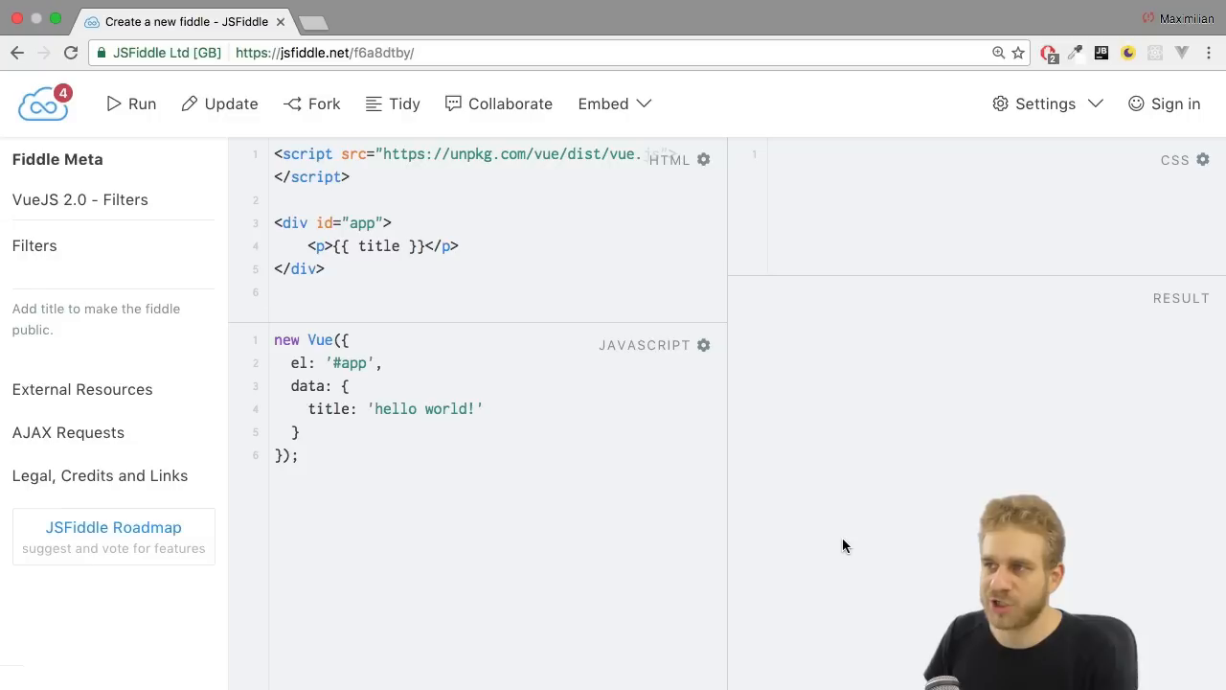
- Place the cursor just after the data object's closing brace in the JavaScript panel
click(278, 292)
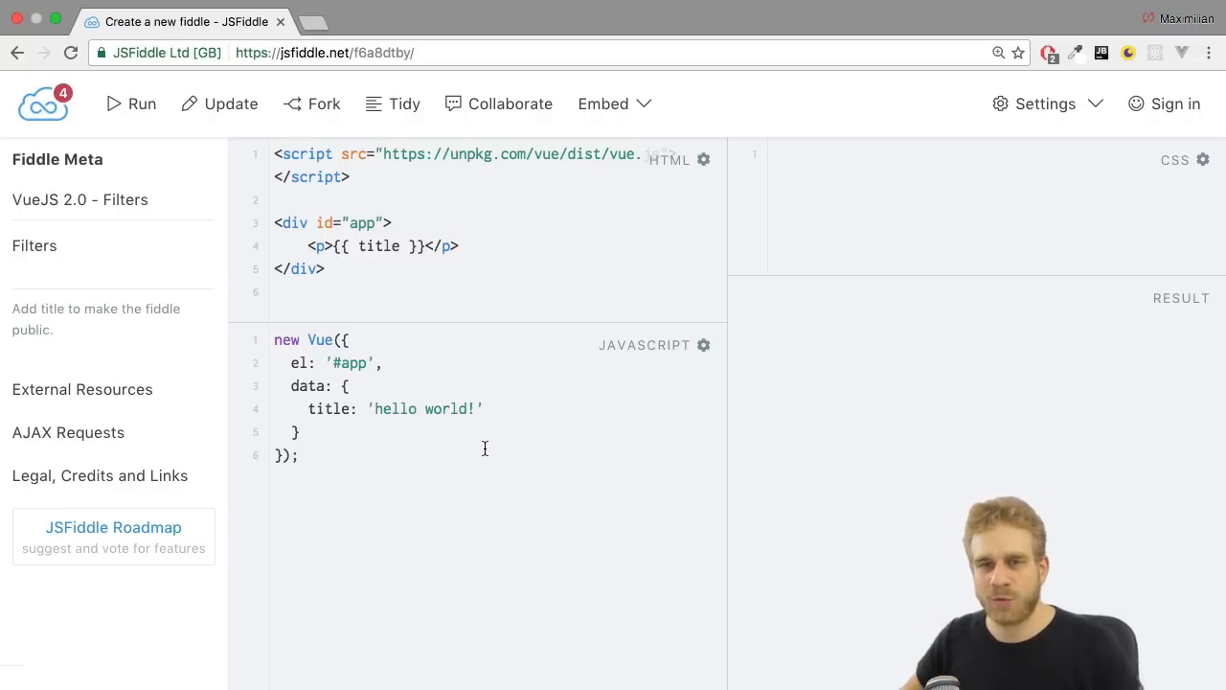
click(288, 292)
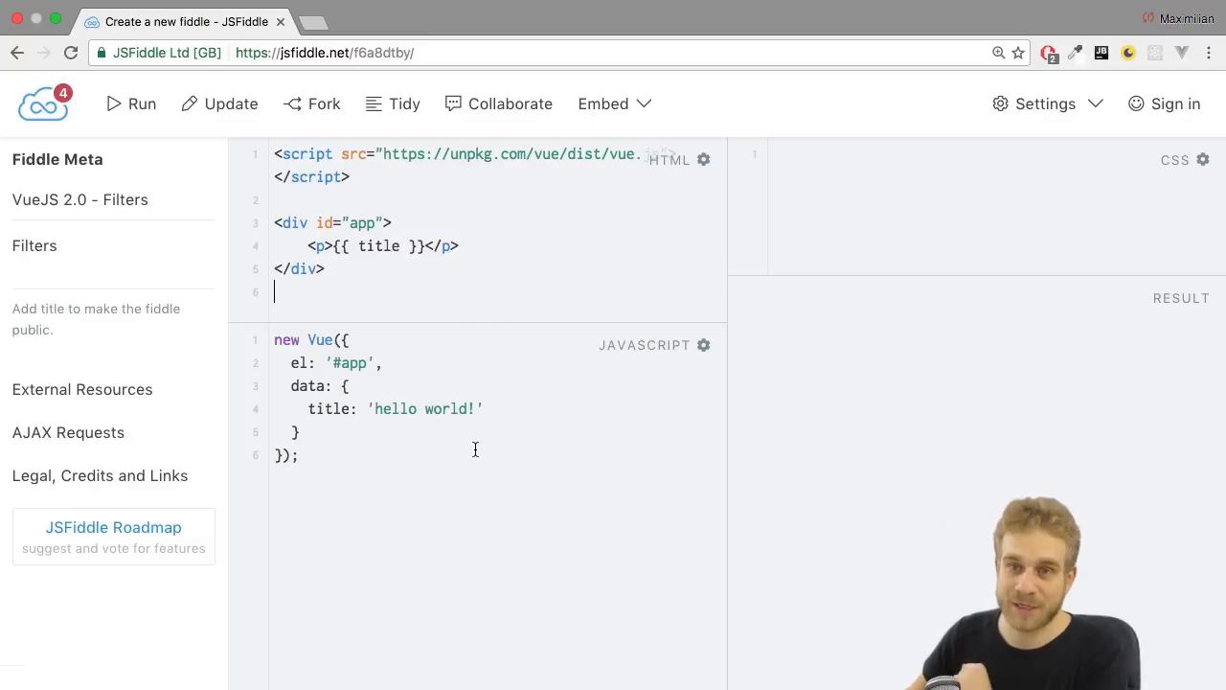
mouse_move(464, 450)
text(,)
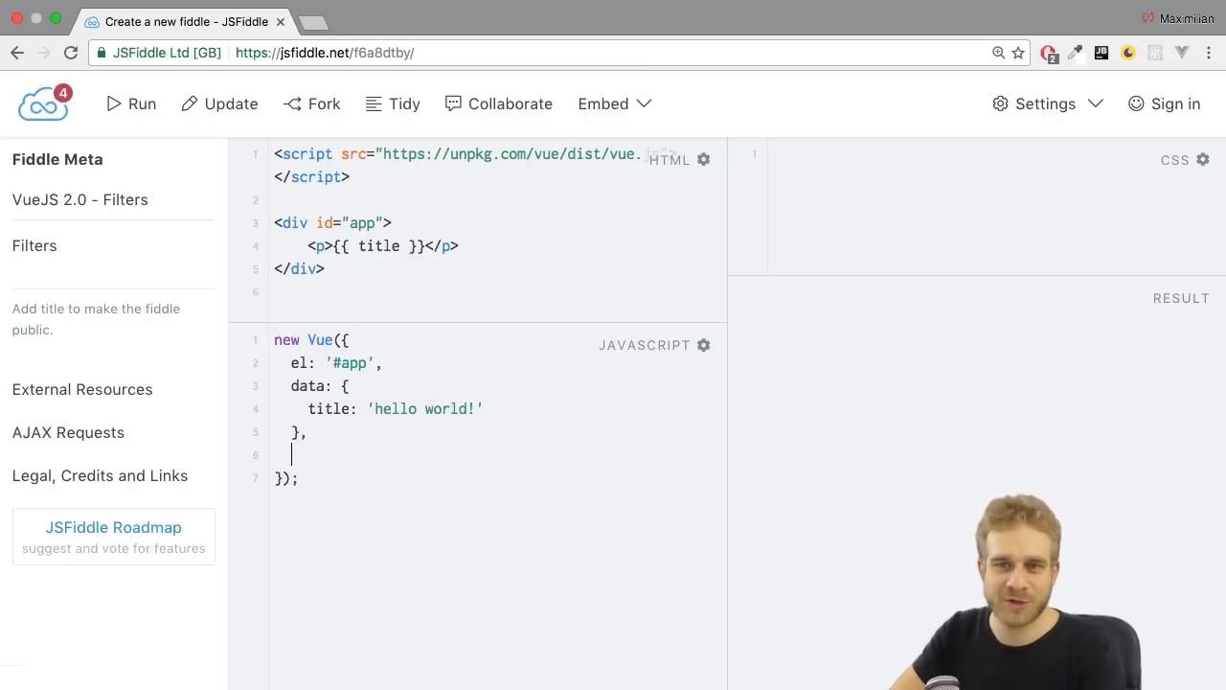
- Add computed theTitle returning this.title.toUpperCase(), and interpolate {{ theTitle }} in the template
text(c)
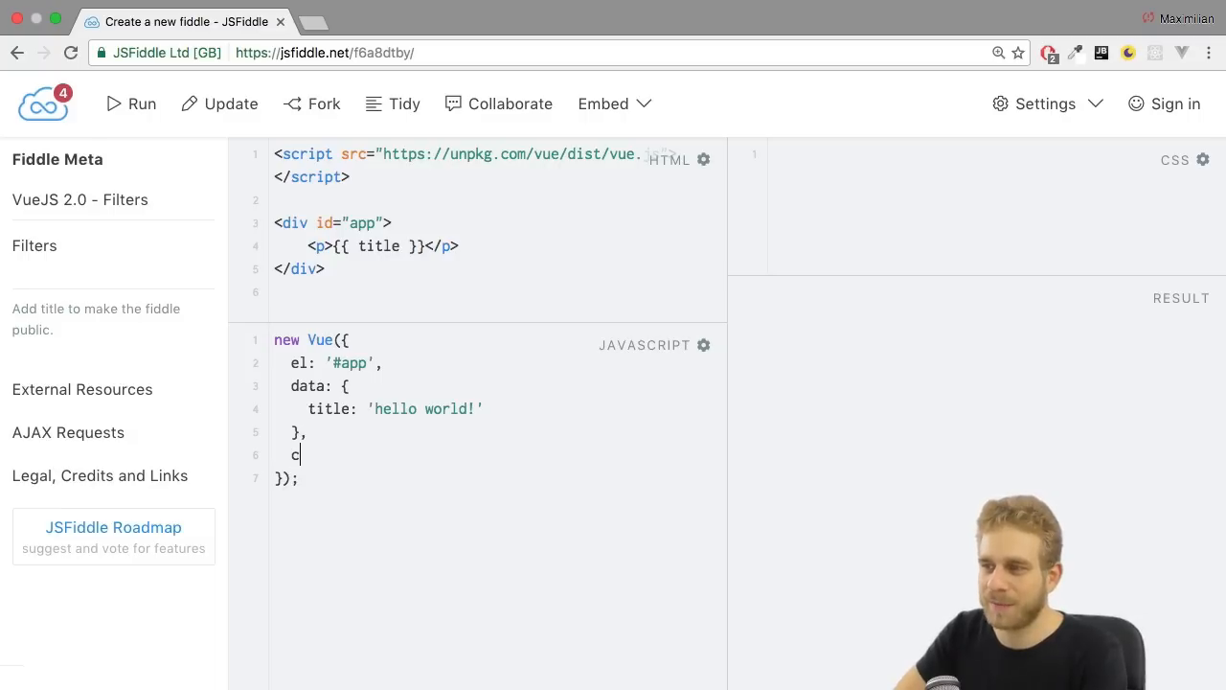
text(omputed)
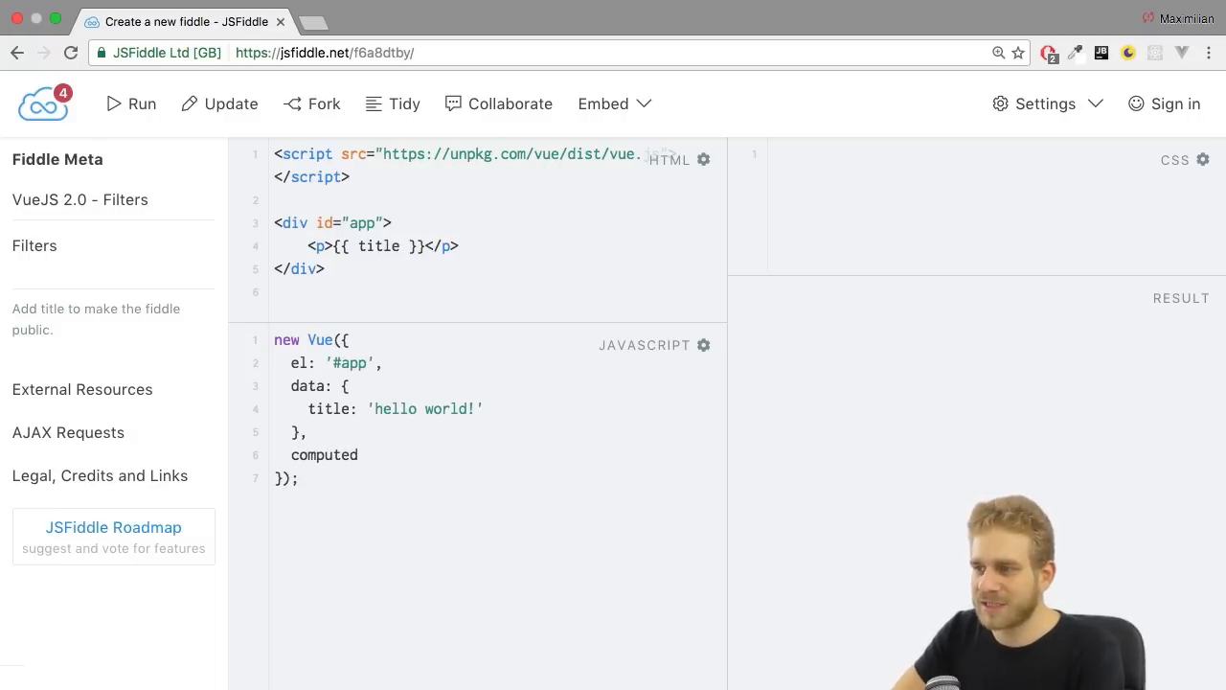
text(: {)
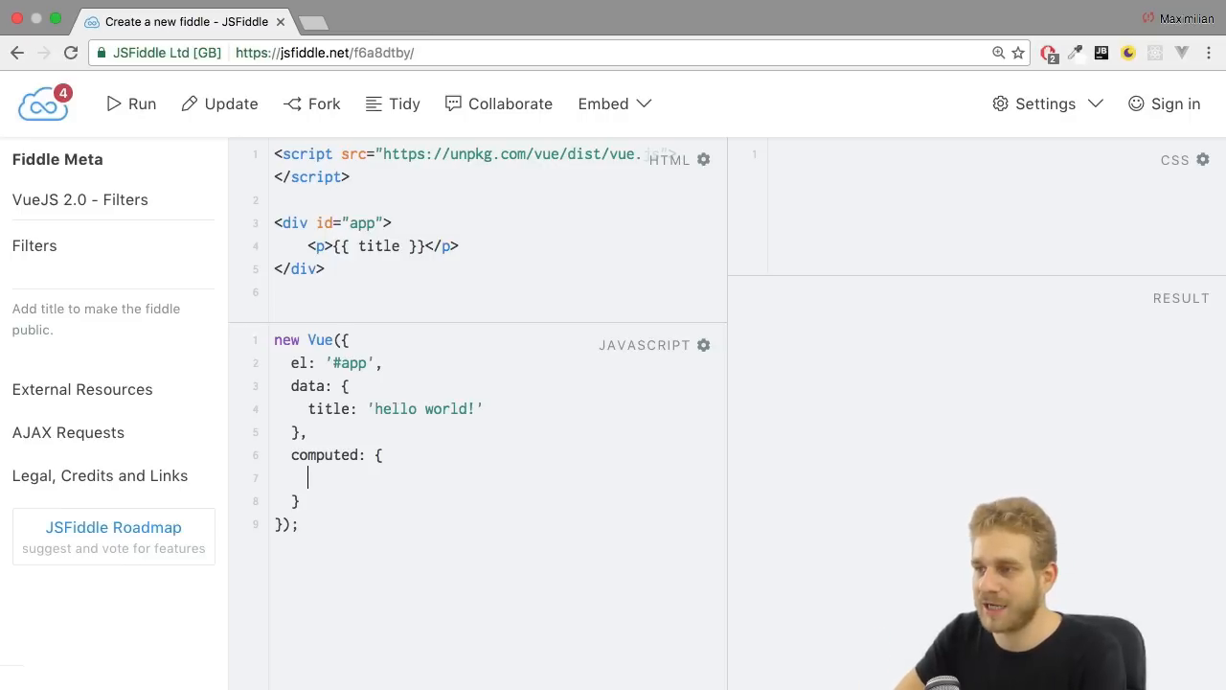
text(the)
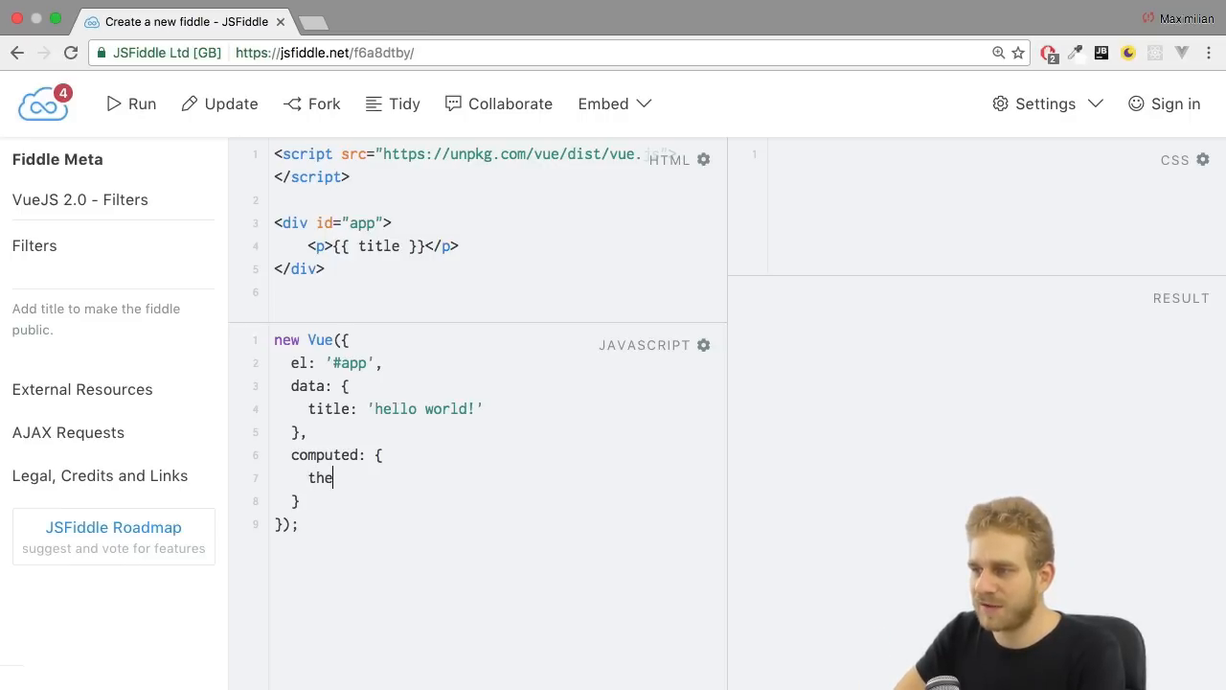
text(Title)
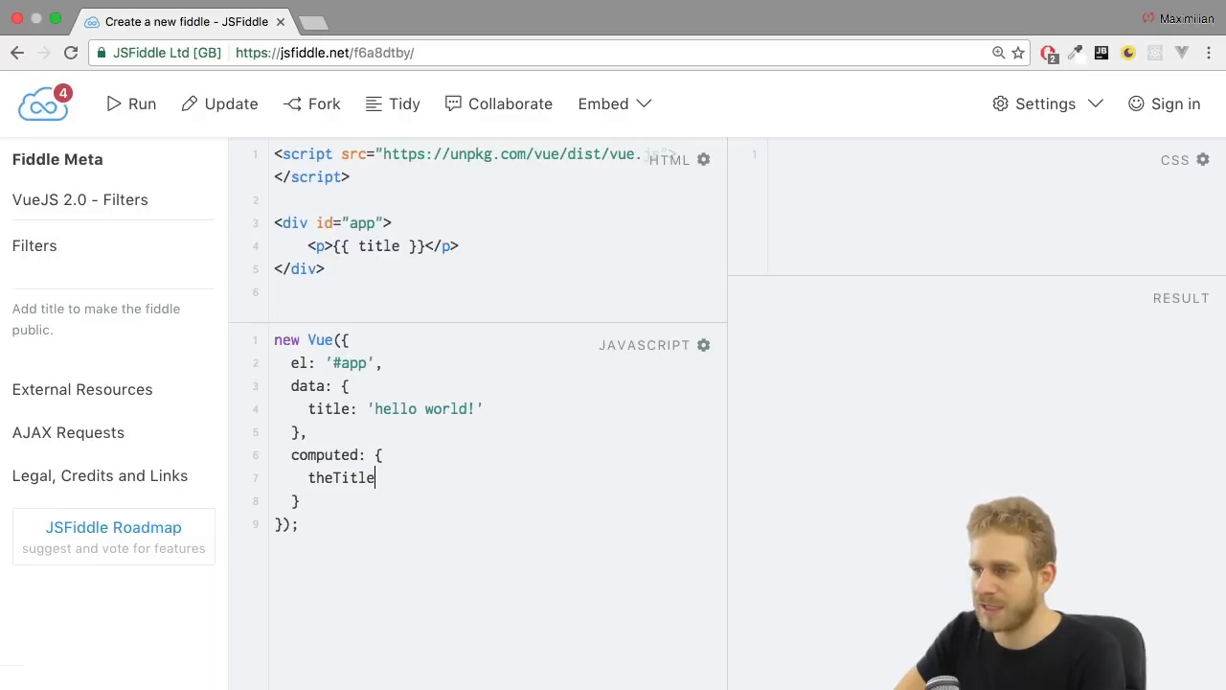
text(: function)
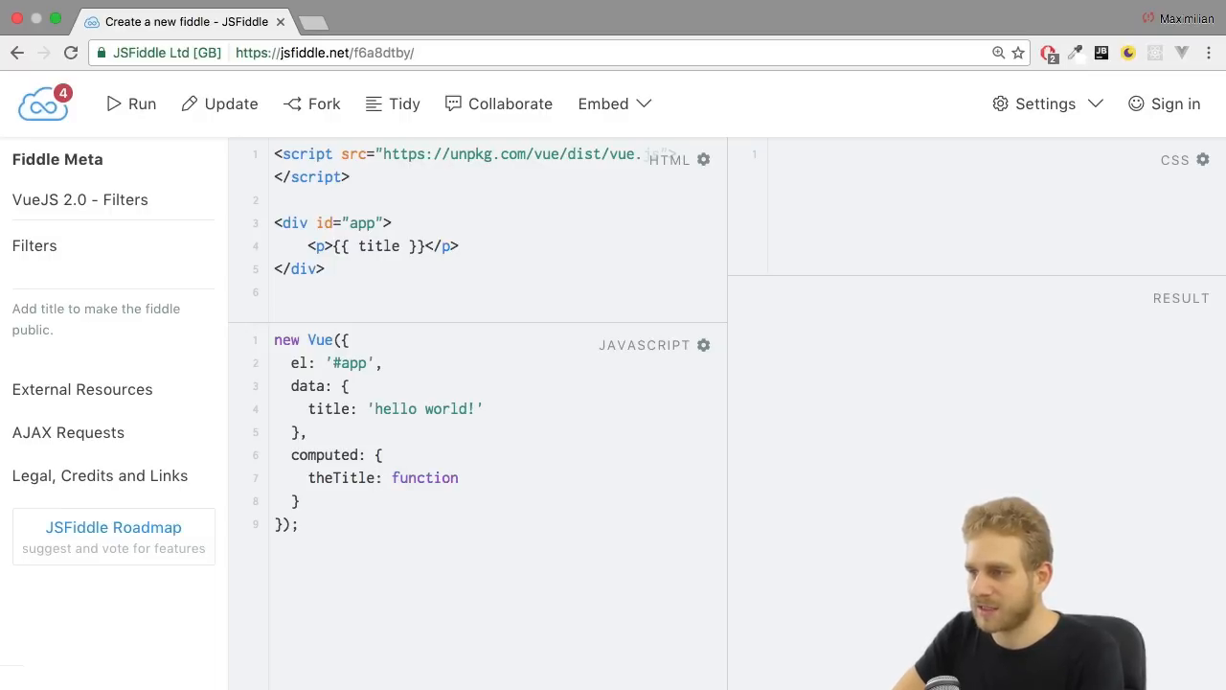
text(() {)
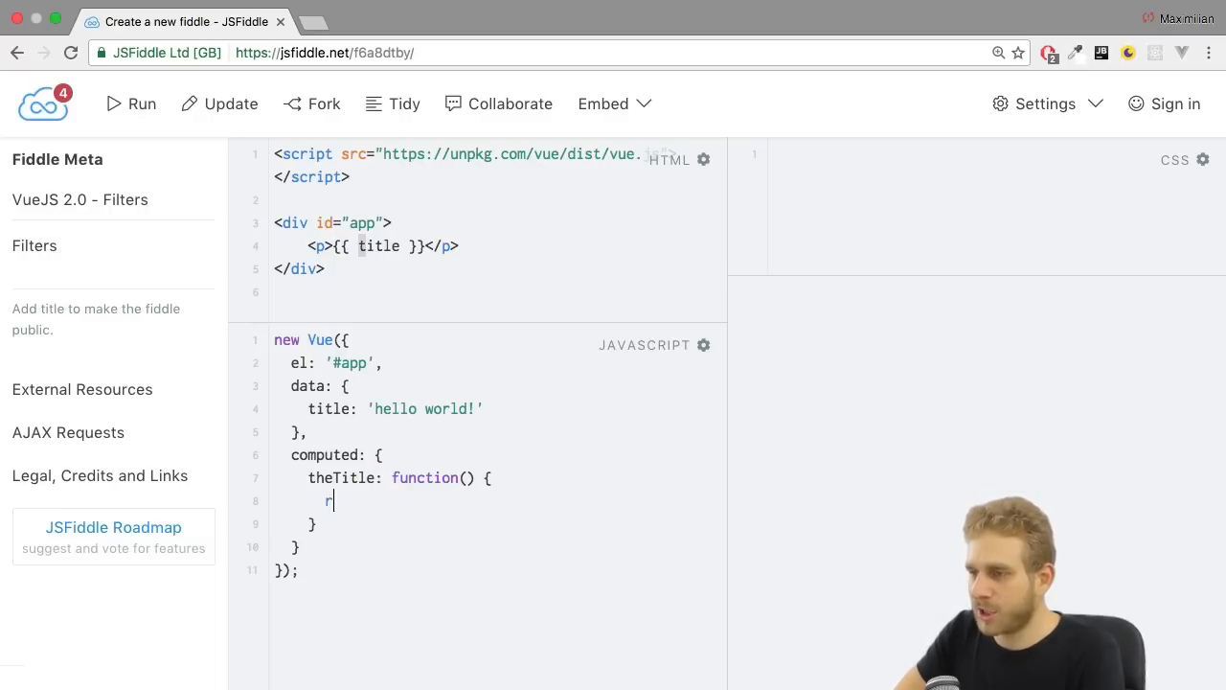
text(eturn this.tti)
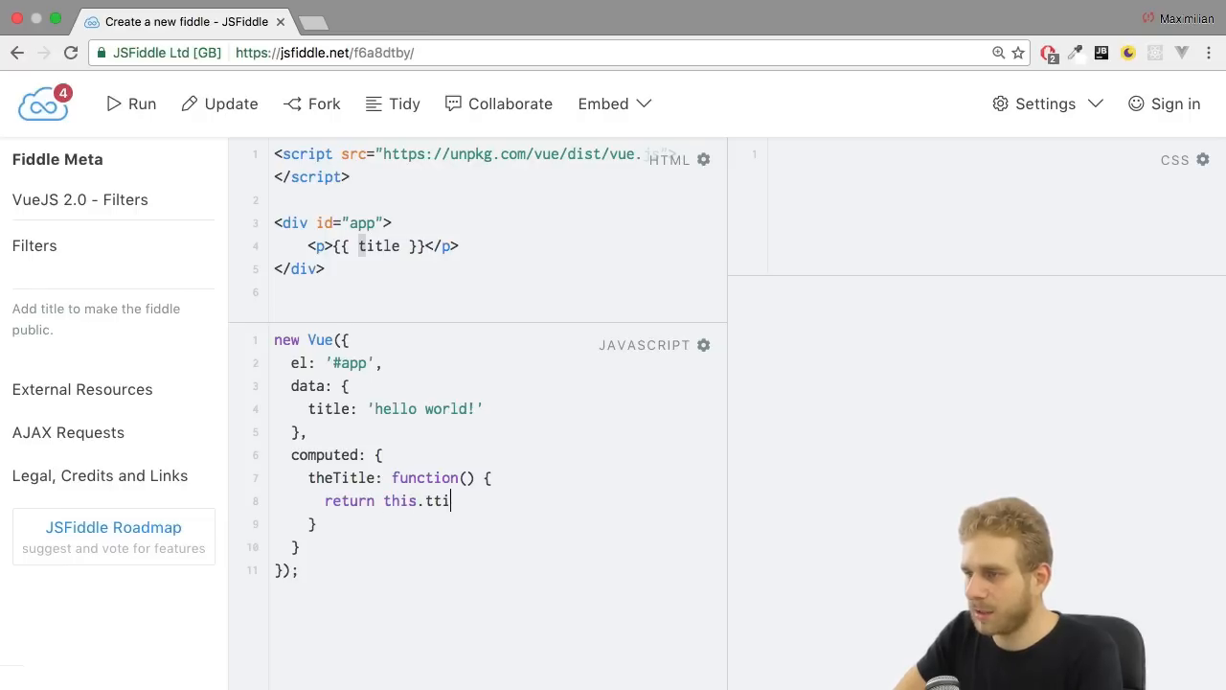
text(tle.toUpper)
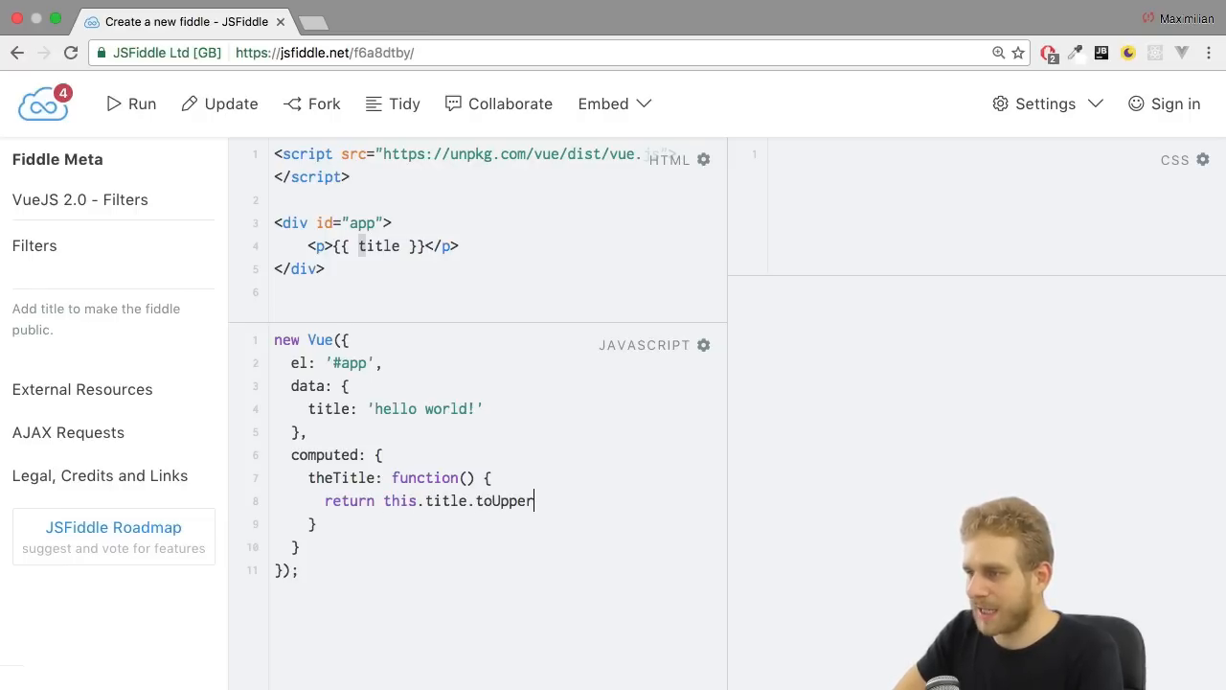
text(Case();)
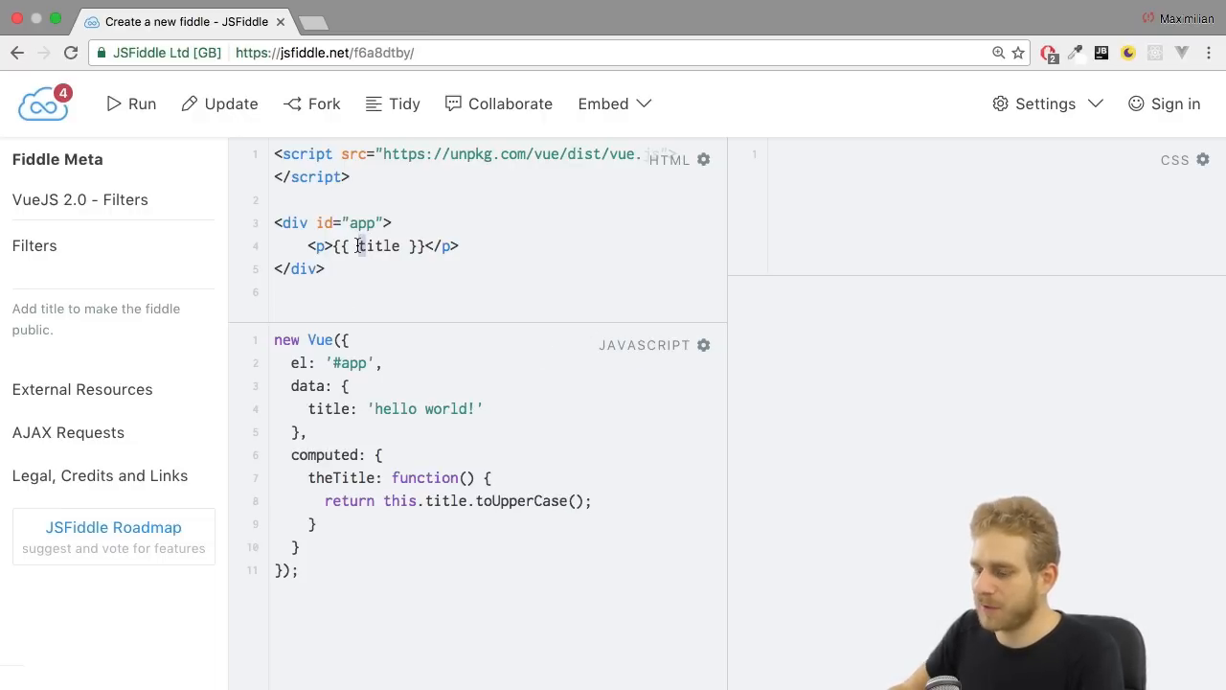
text(theTitle)
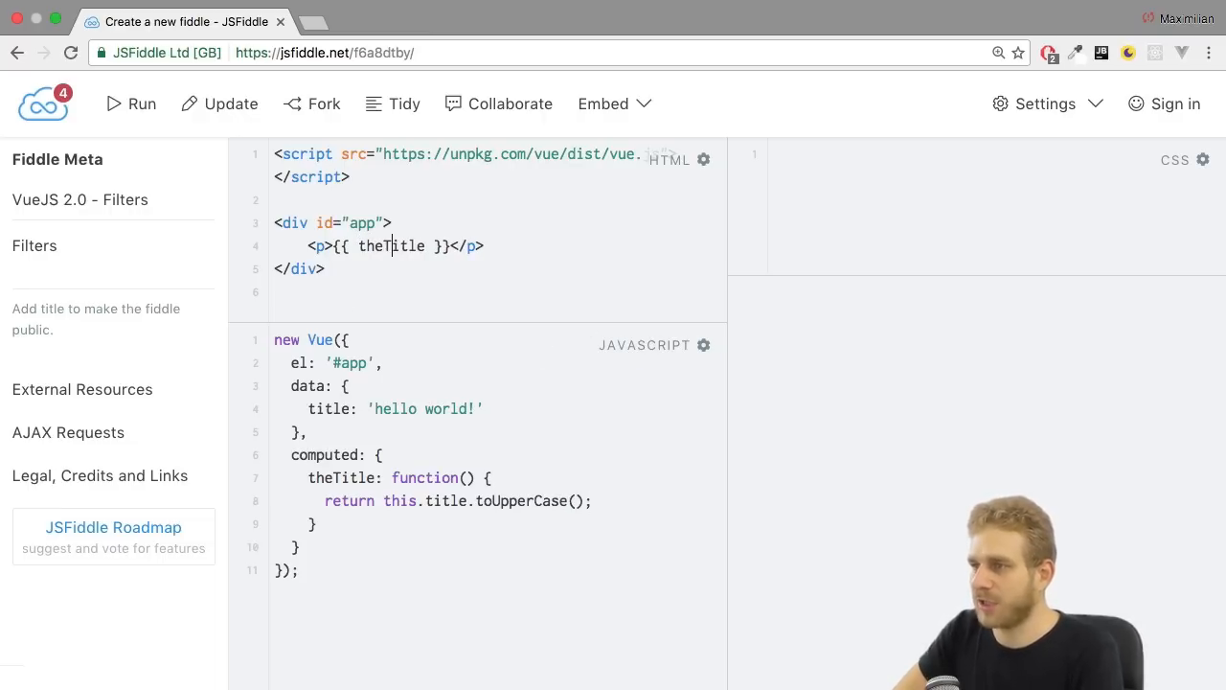
- Run the fiddle to show HELLO WORLD!, then go to the end of the title property
click(130, 104)
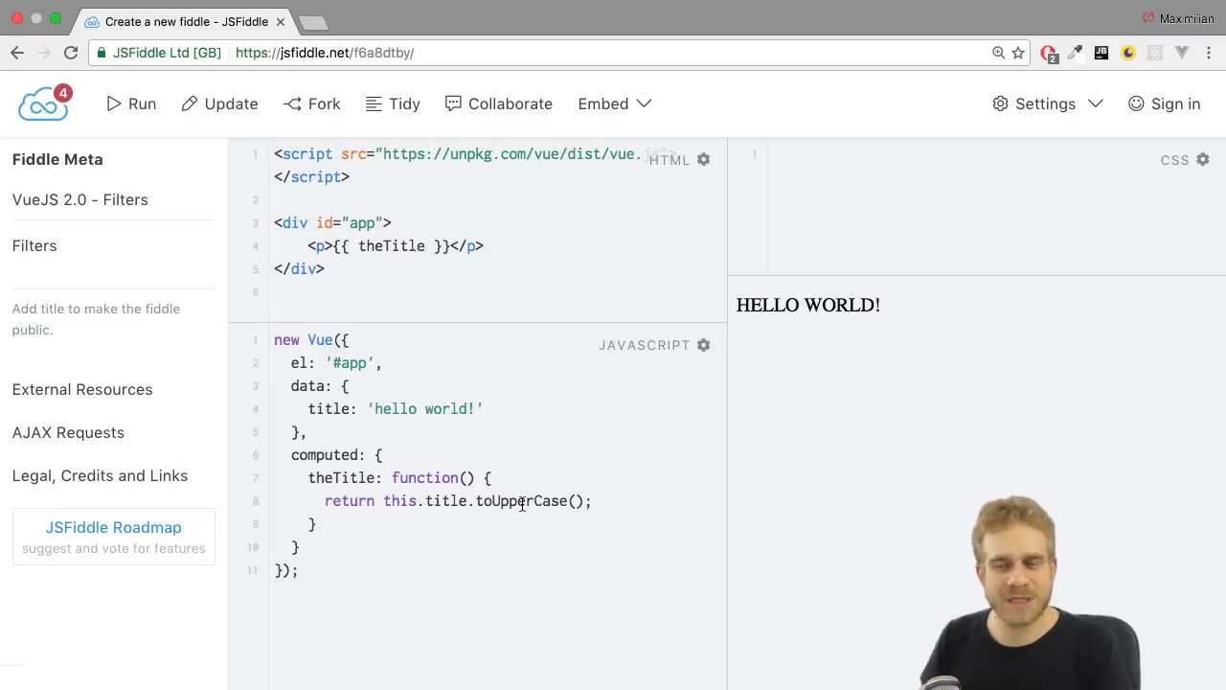
click(391, 245)
text(me)
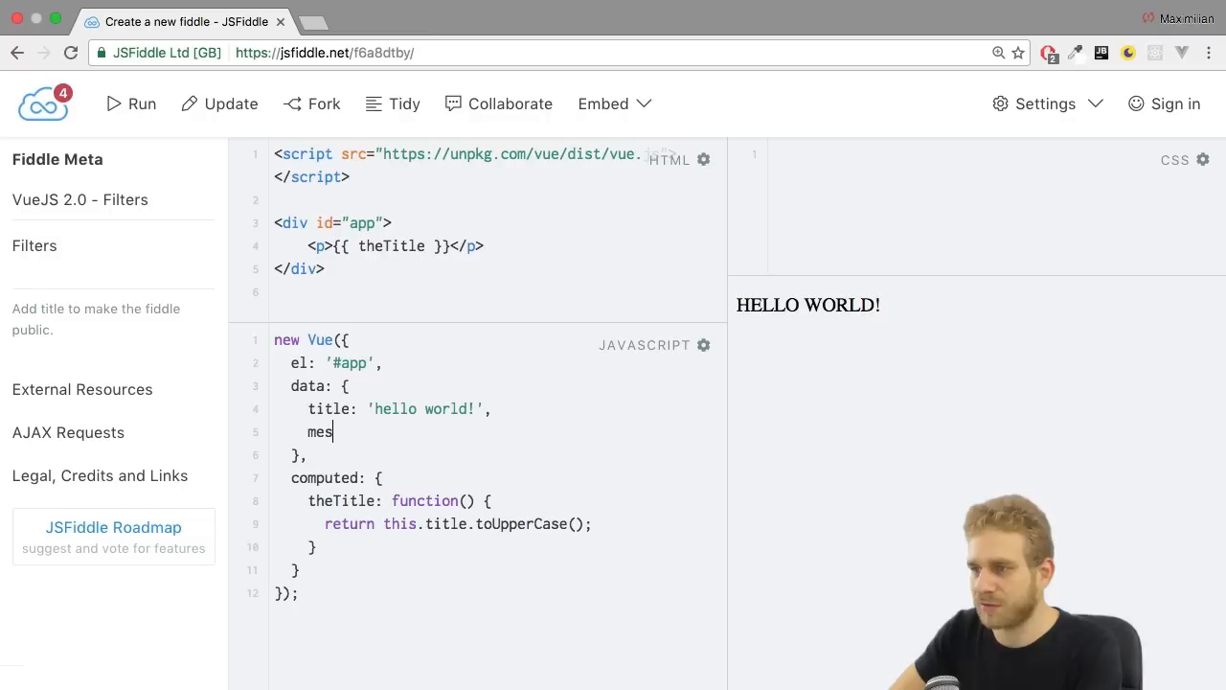
- Finish the message: 'something' data property and insert blank lines above the Vue instance
text(sage: 'something')
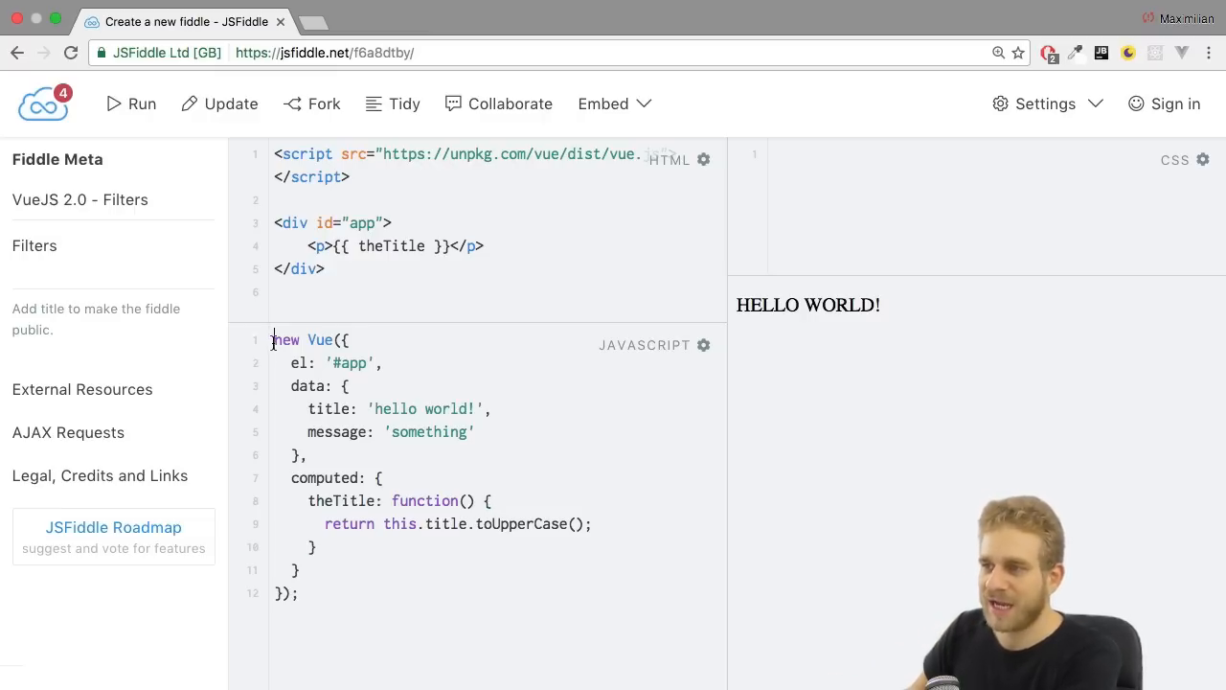
key(Return)
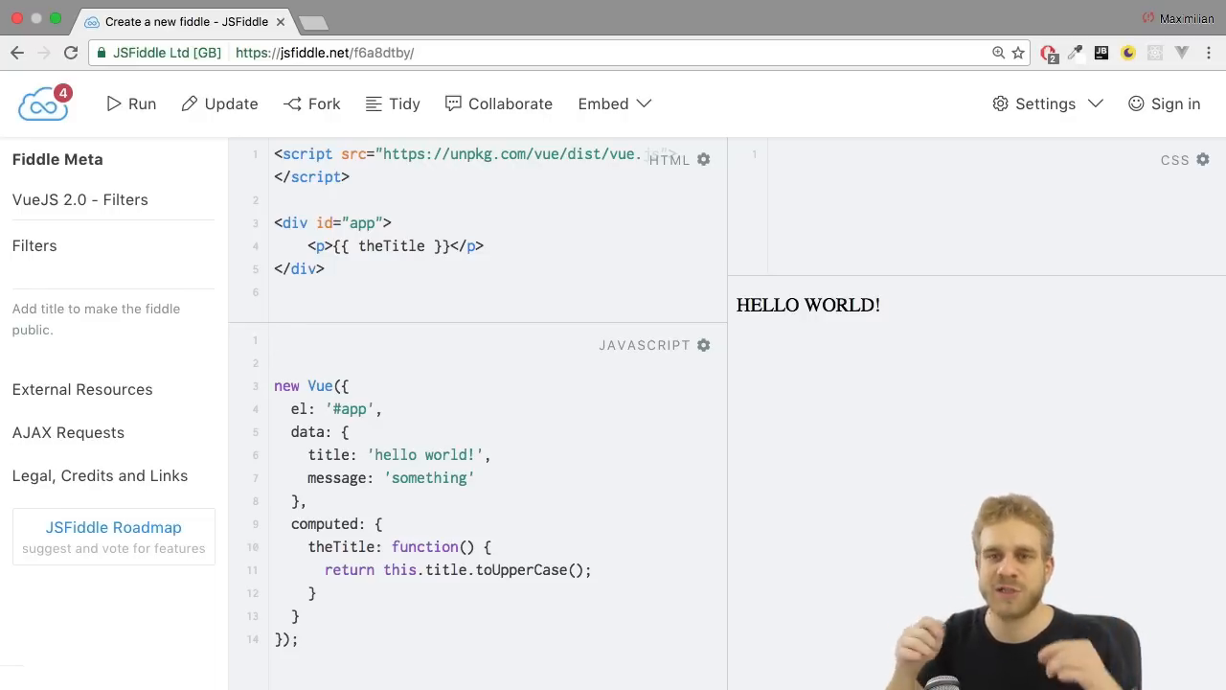
- Write Vue.filter() on the empty first line, then go to the end of the computed block
click(278, 340)
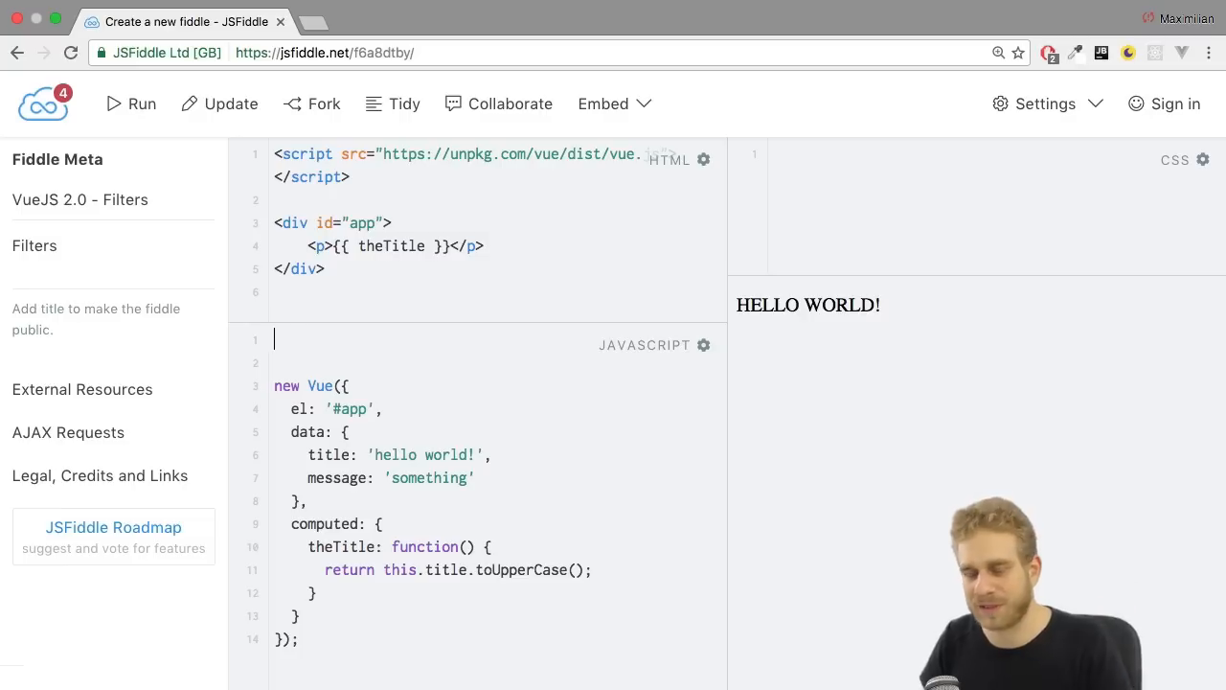
text(Vue)
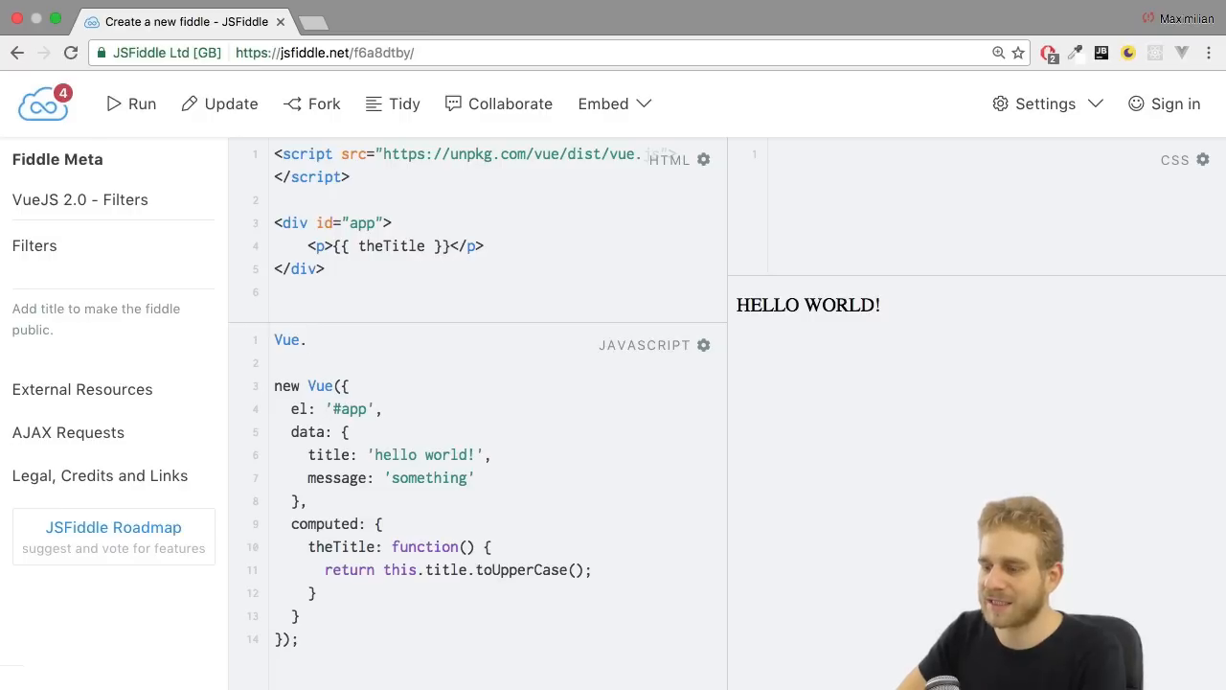
text(.filter)
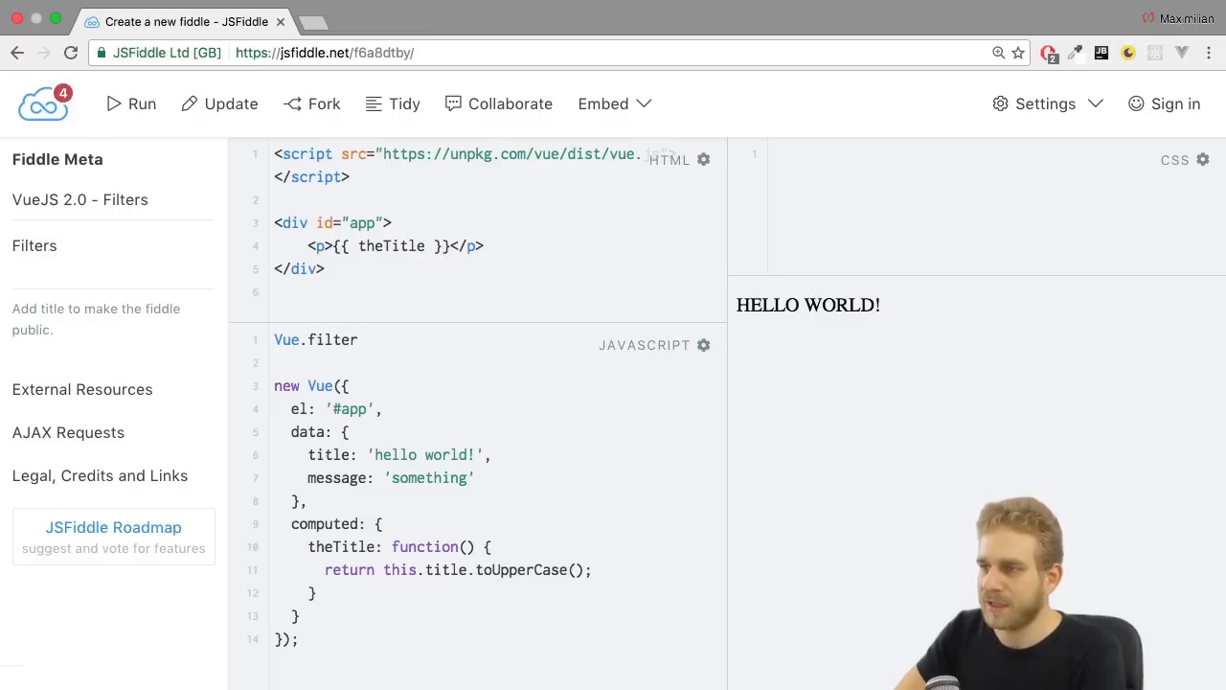
text(();)
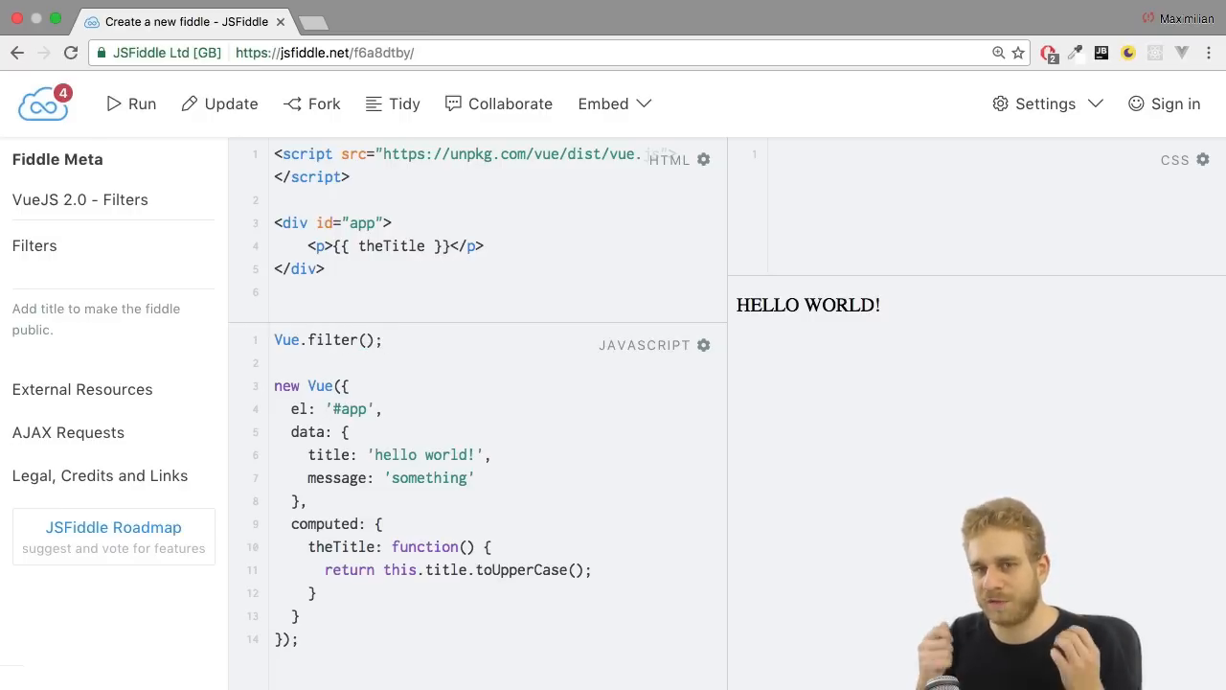
click(381, 339)
text(filters)
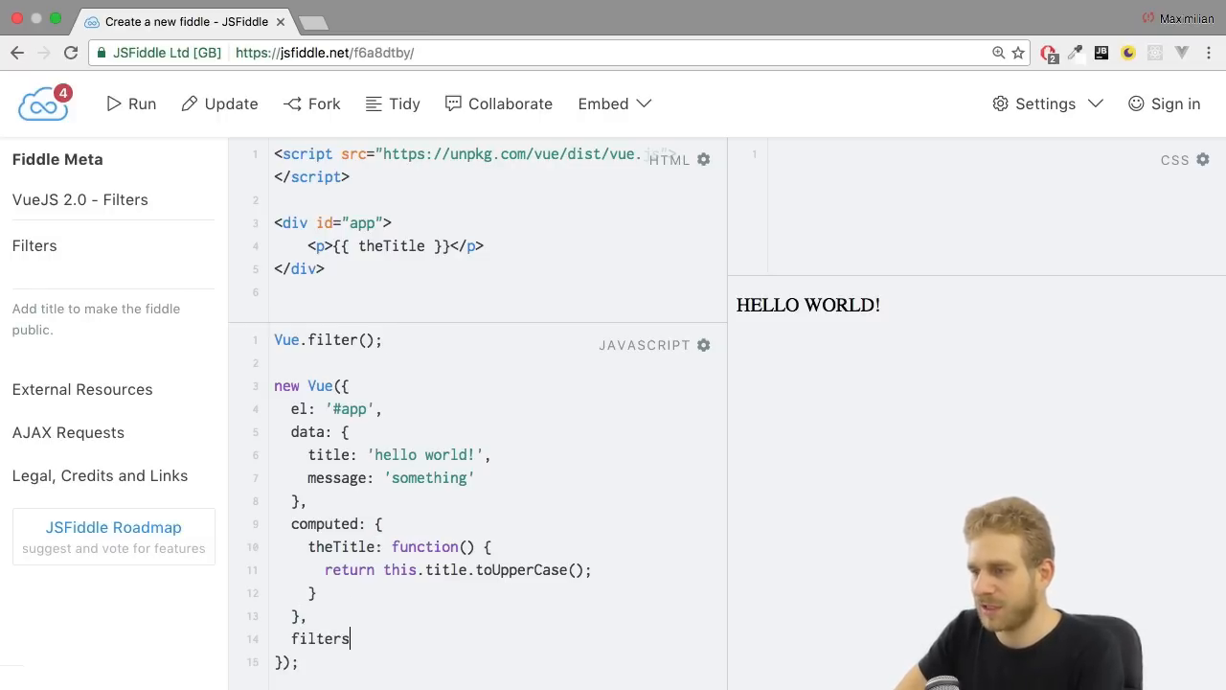
- Type ': {' after filters to create its empty object block
text(: {)
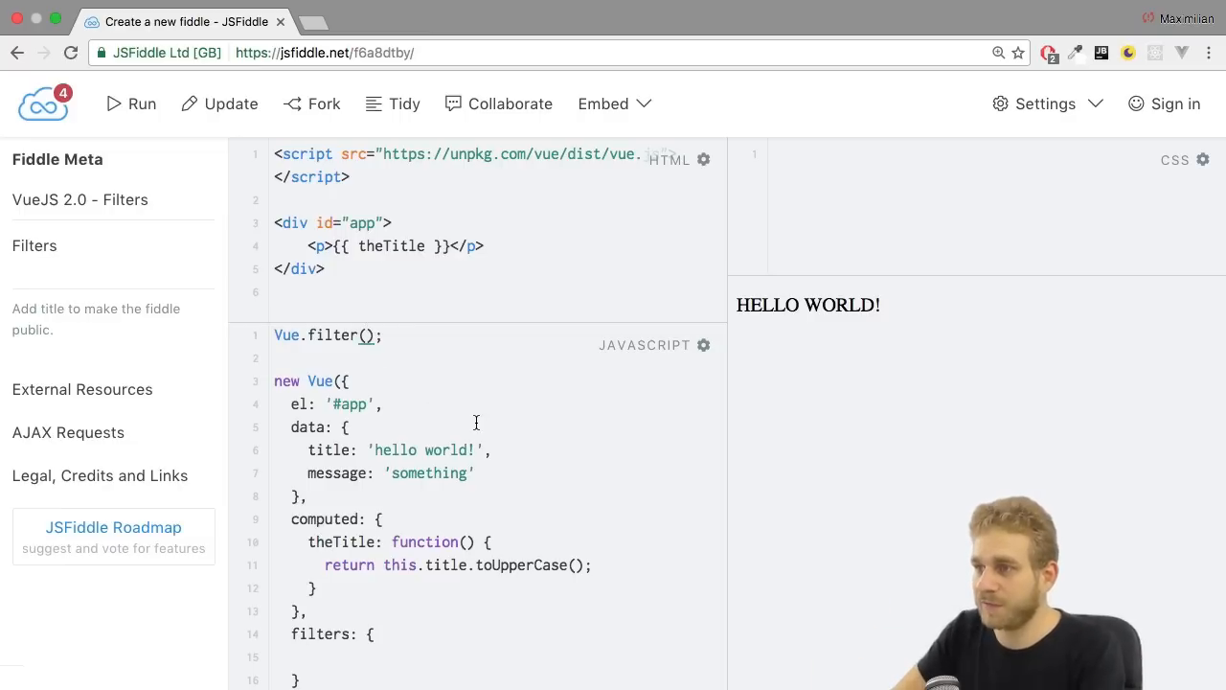
- Name the global filter 'uppercase' and open its function body
text('')
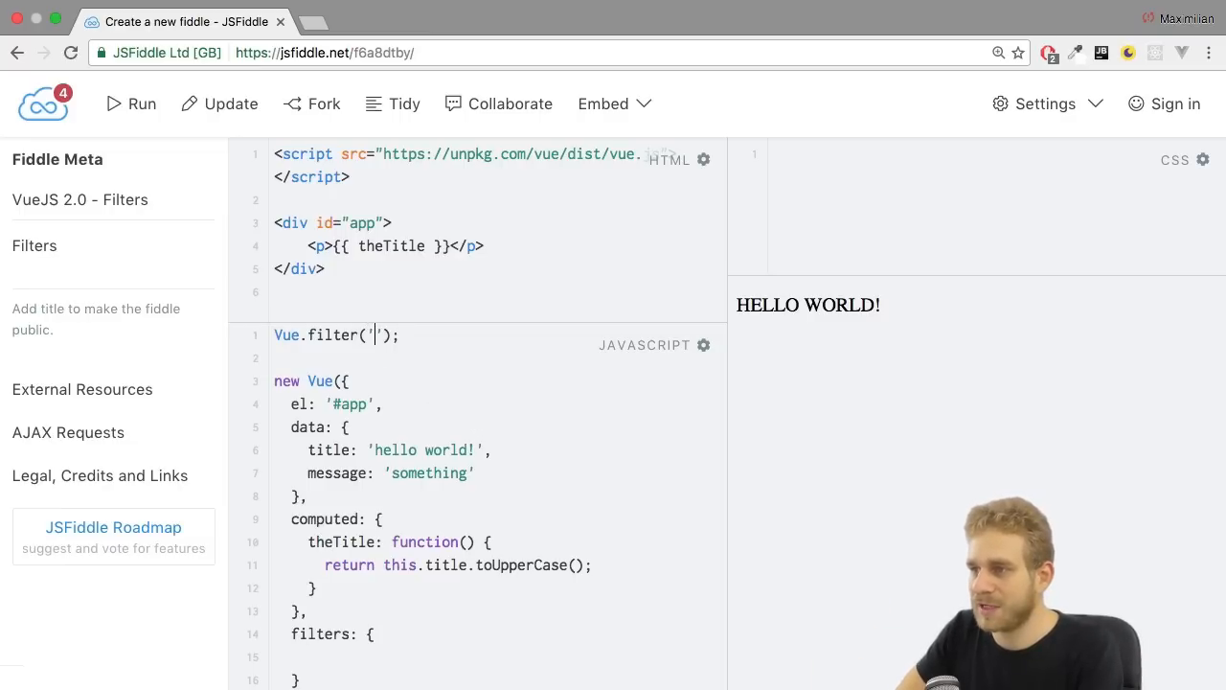
text(uppercase)
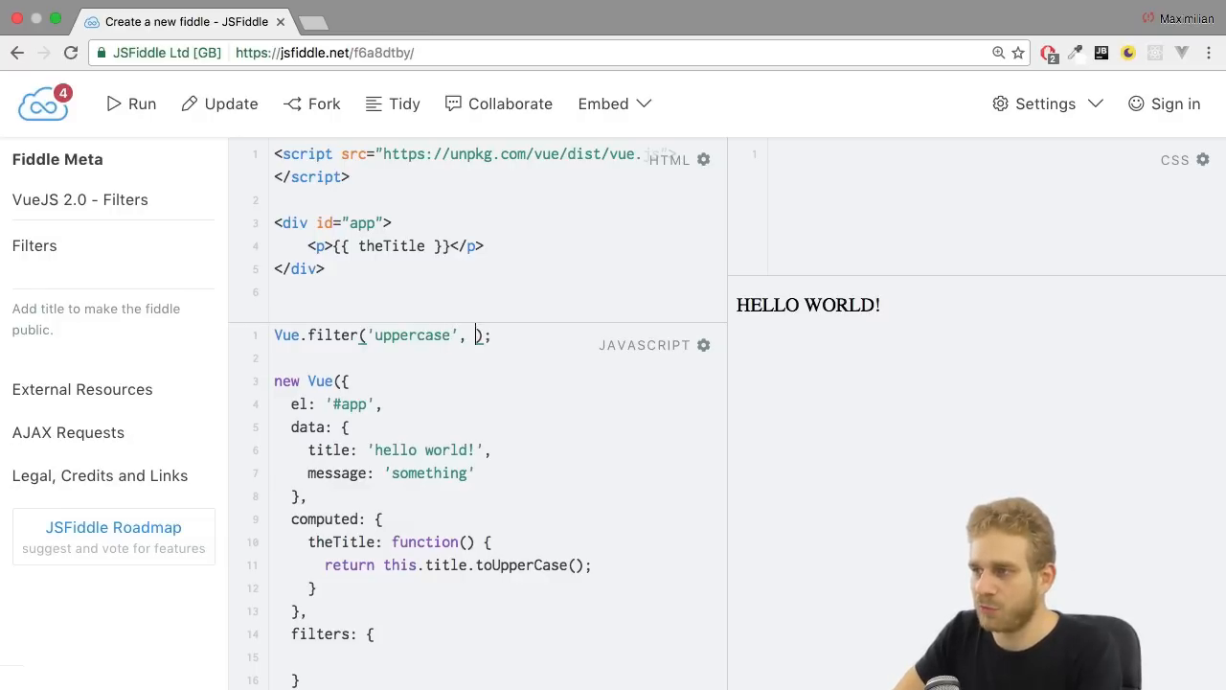
key(Backspace)
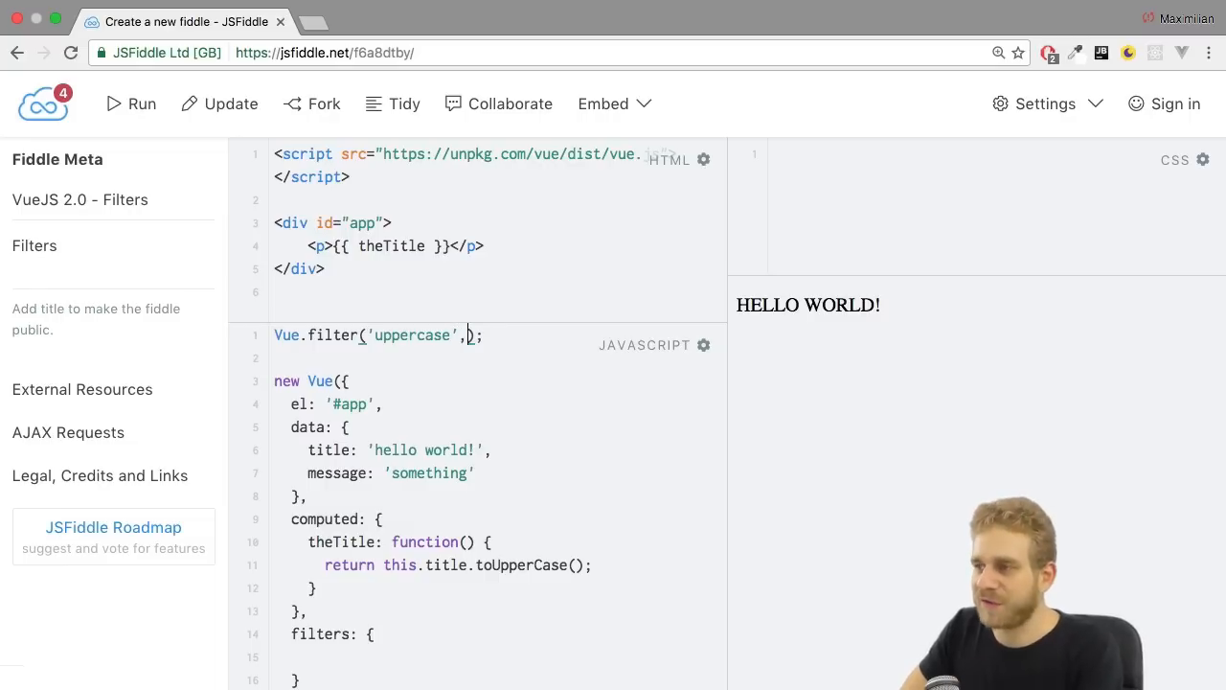
text(function())
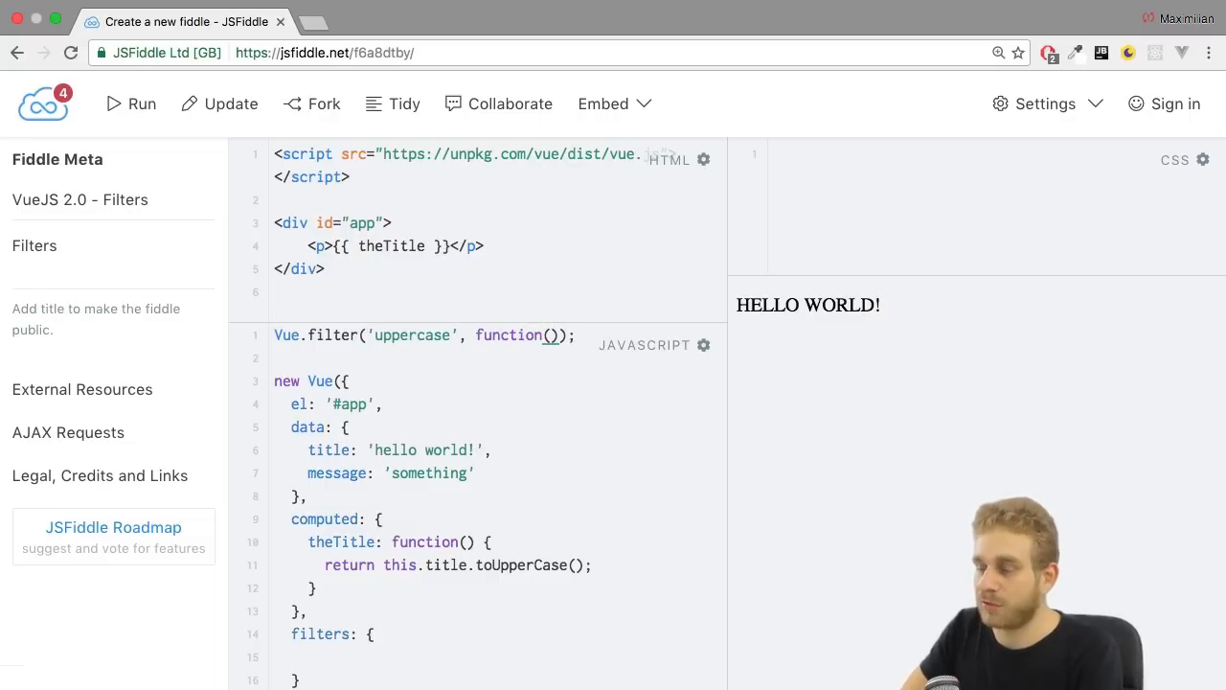
text({)
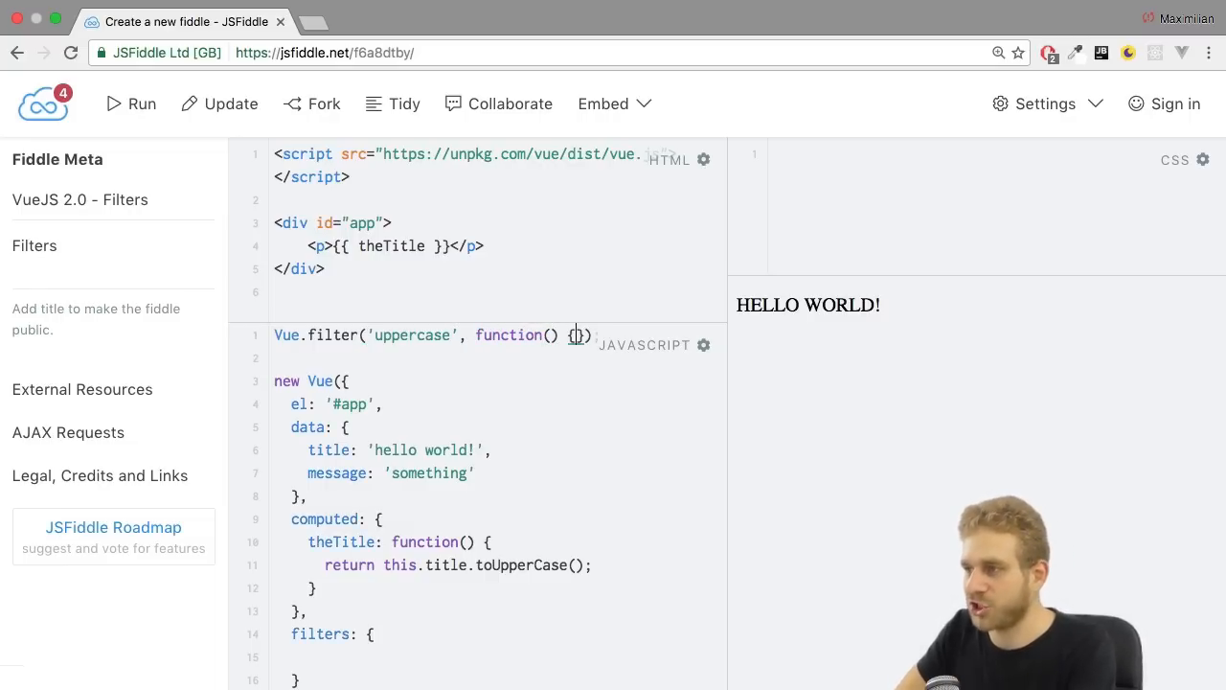
key(enter)
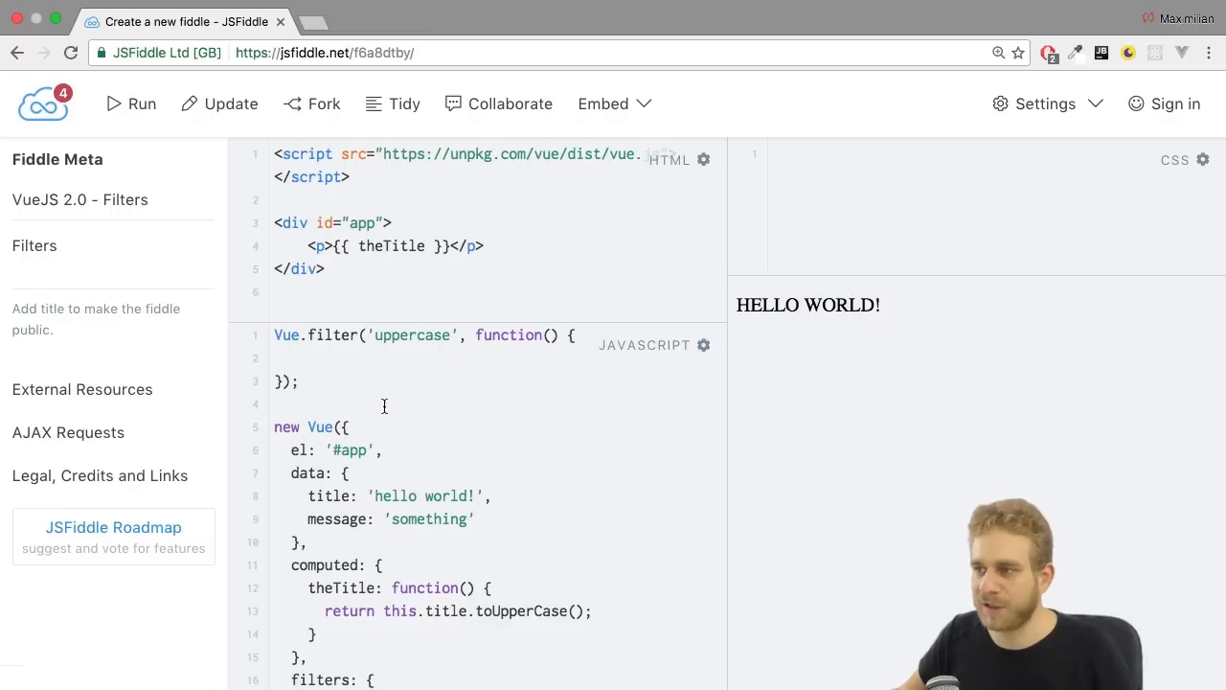
mouse_move(378, 402)
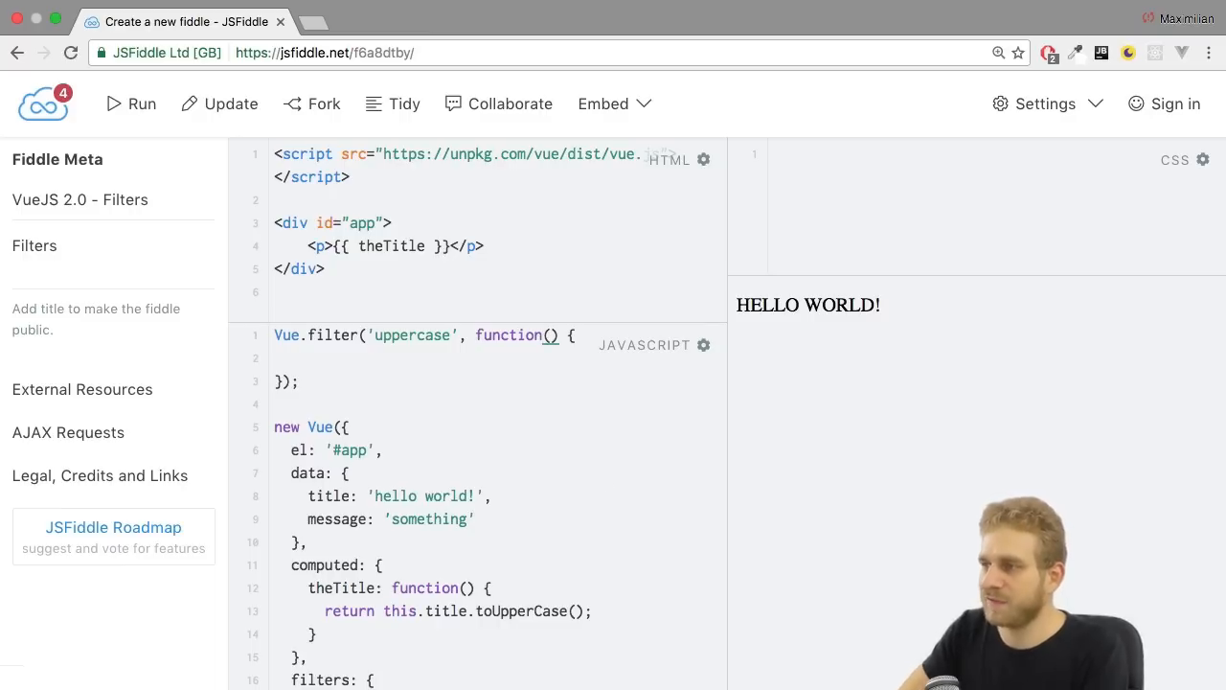
- Give the filter a value parameter and return value.toUpperCase()
text(v)
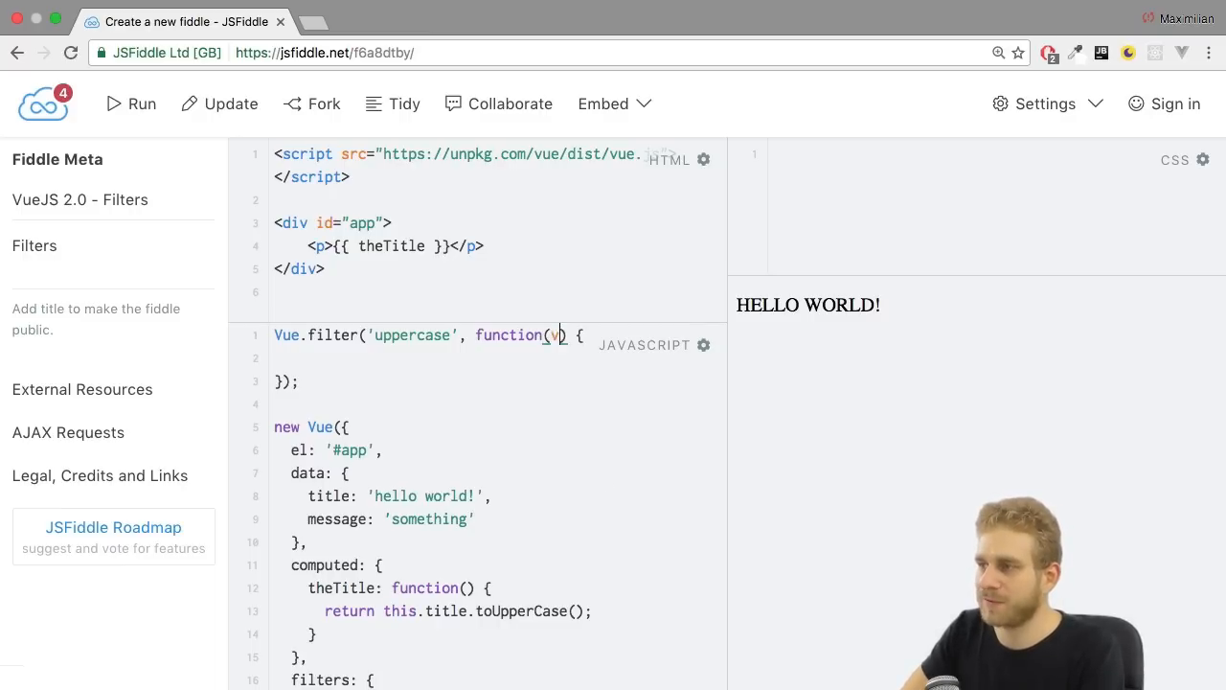
text(alue)
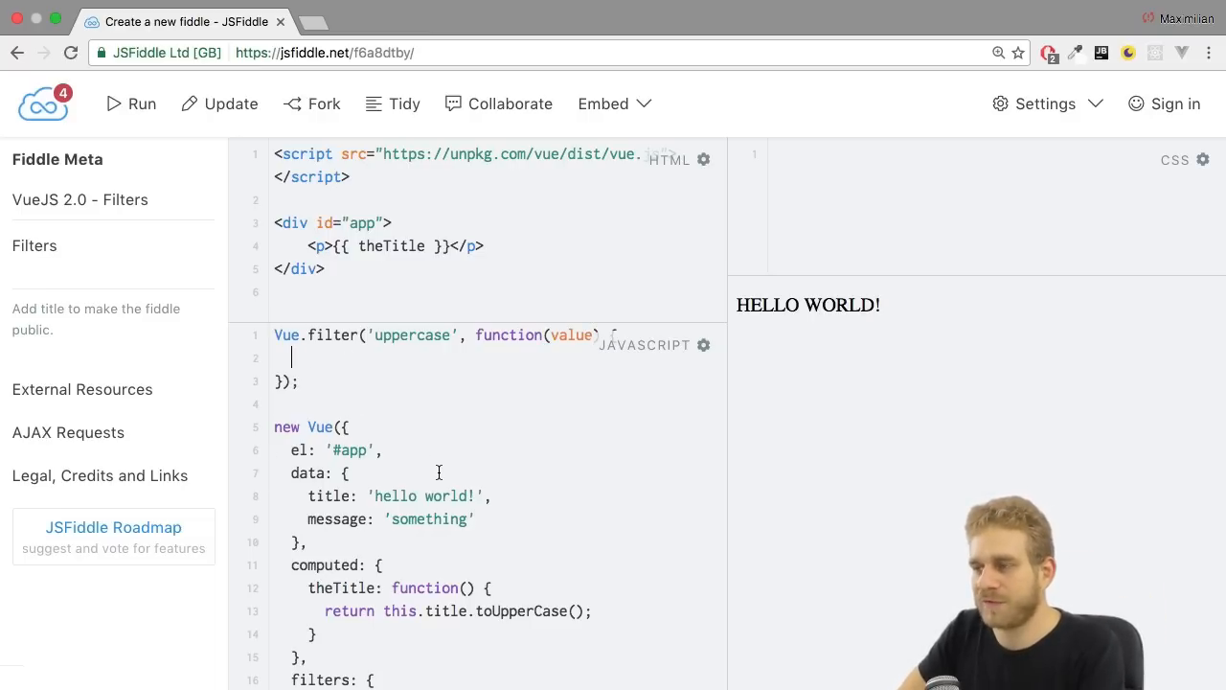
text(return)
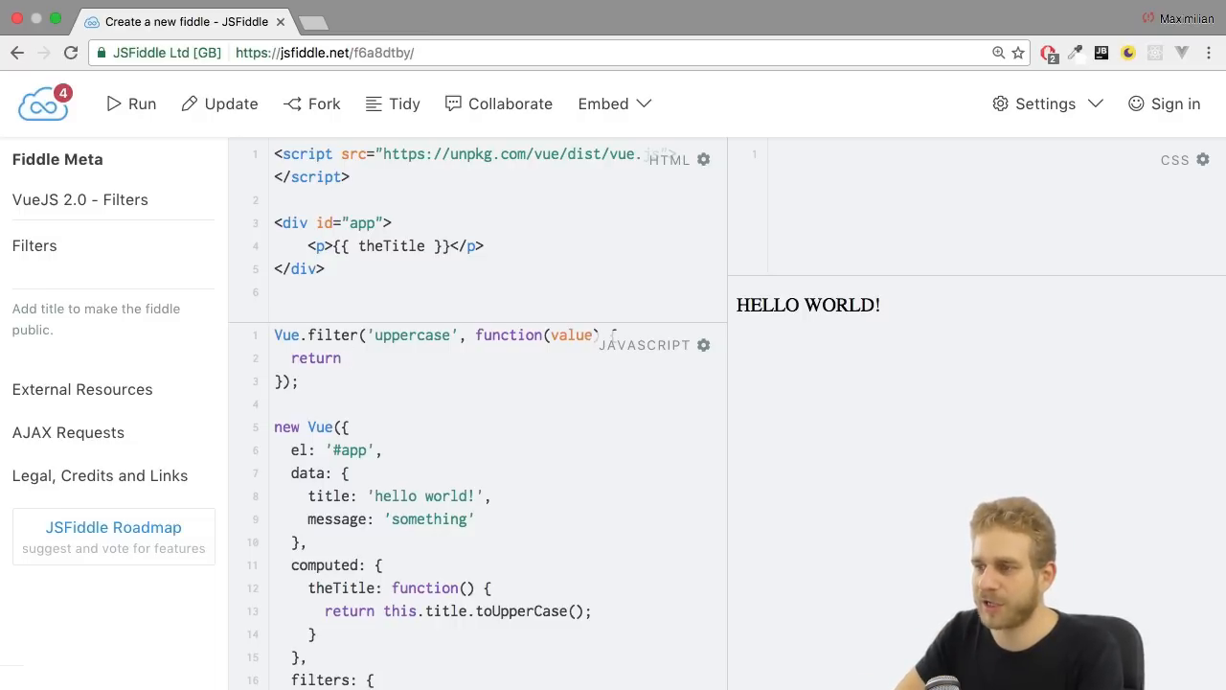
text(v)
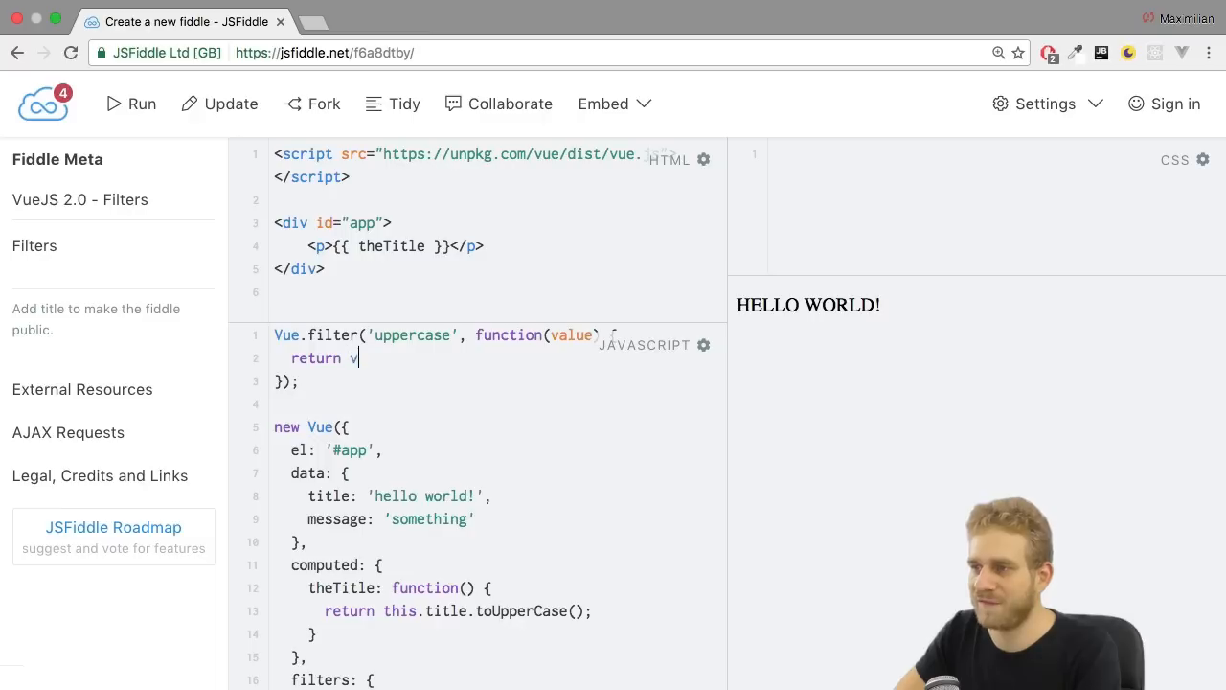
text(alue.toUpper)
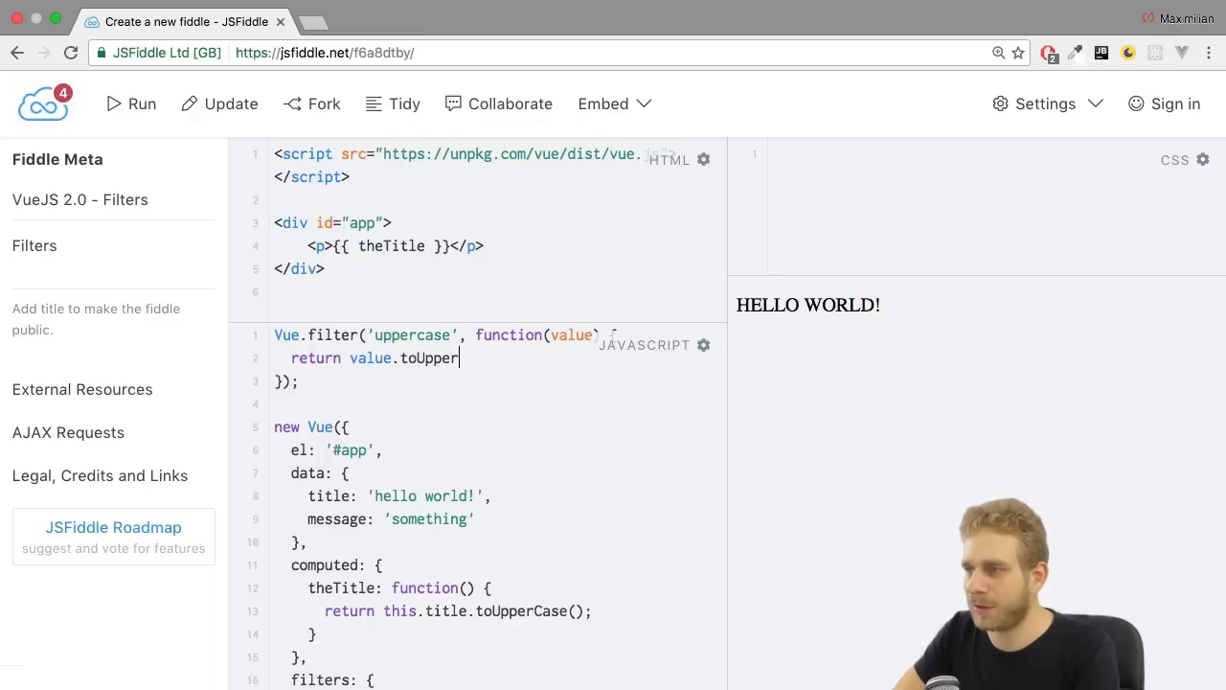
text(Case();)
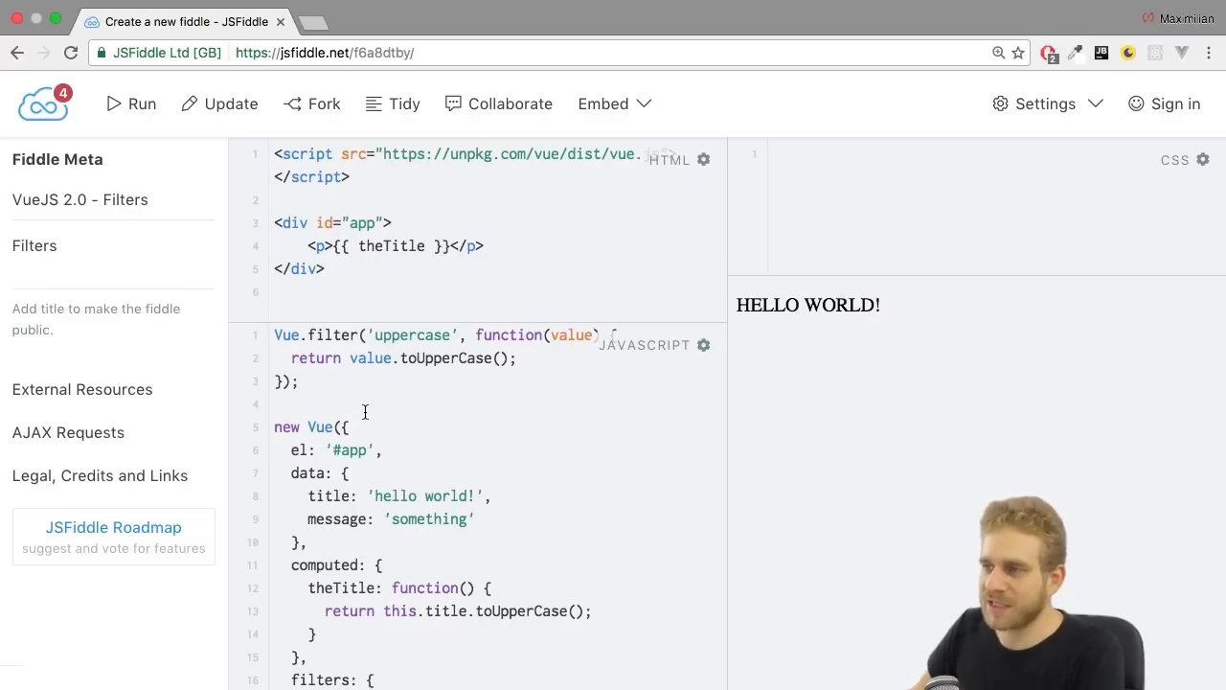
- Replace theTitle in the paragraph template with title | uppercase
click(517, 357)
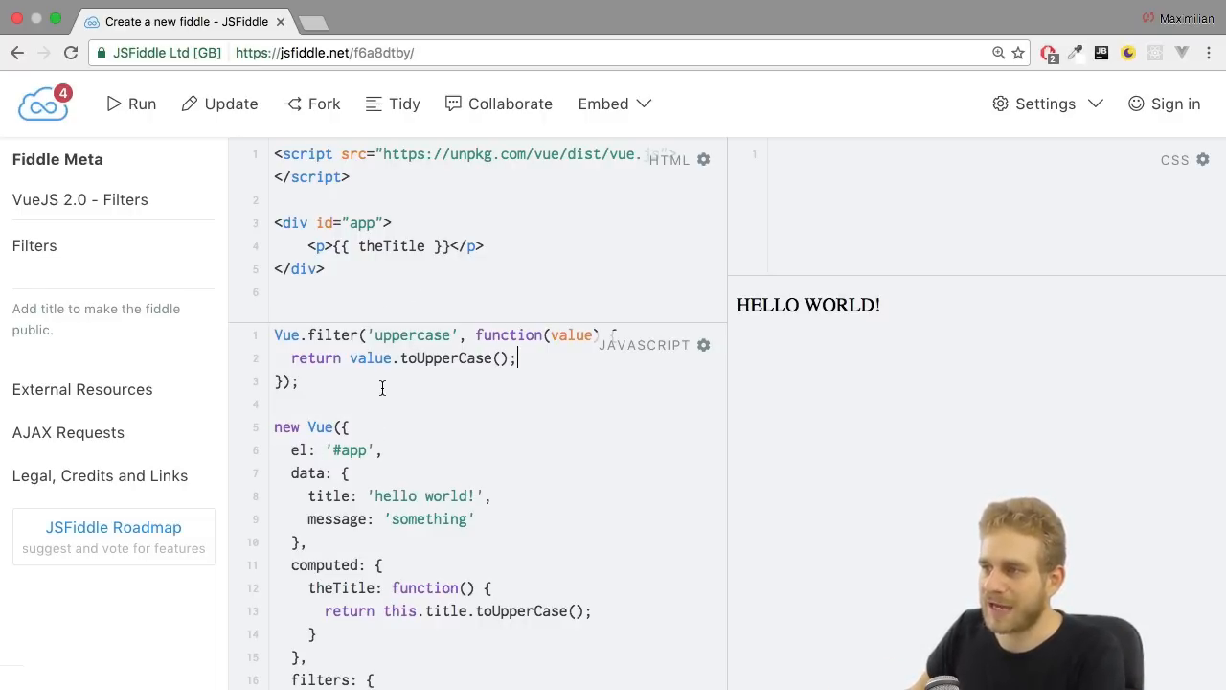
double_click(391, 247)
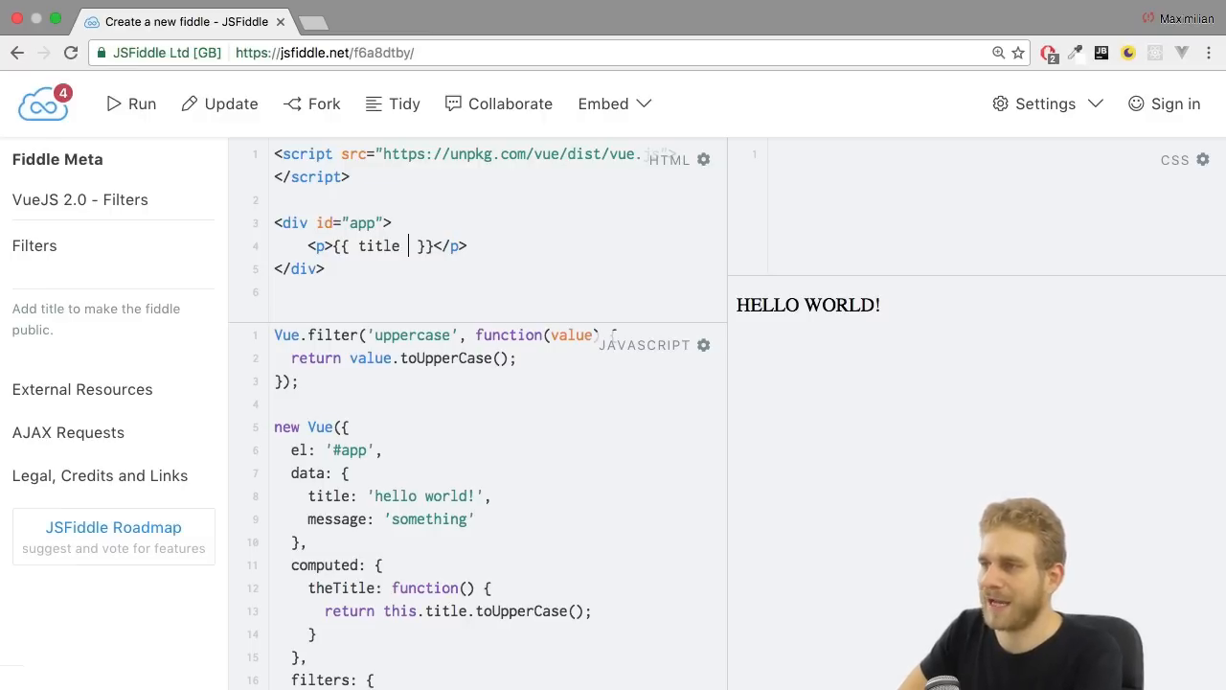
text(|)
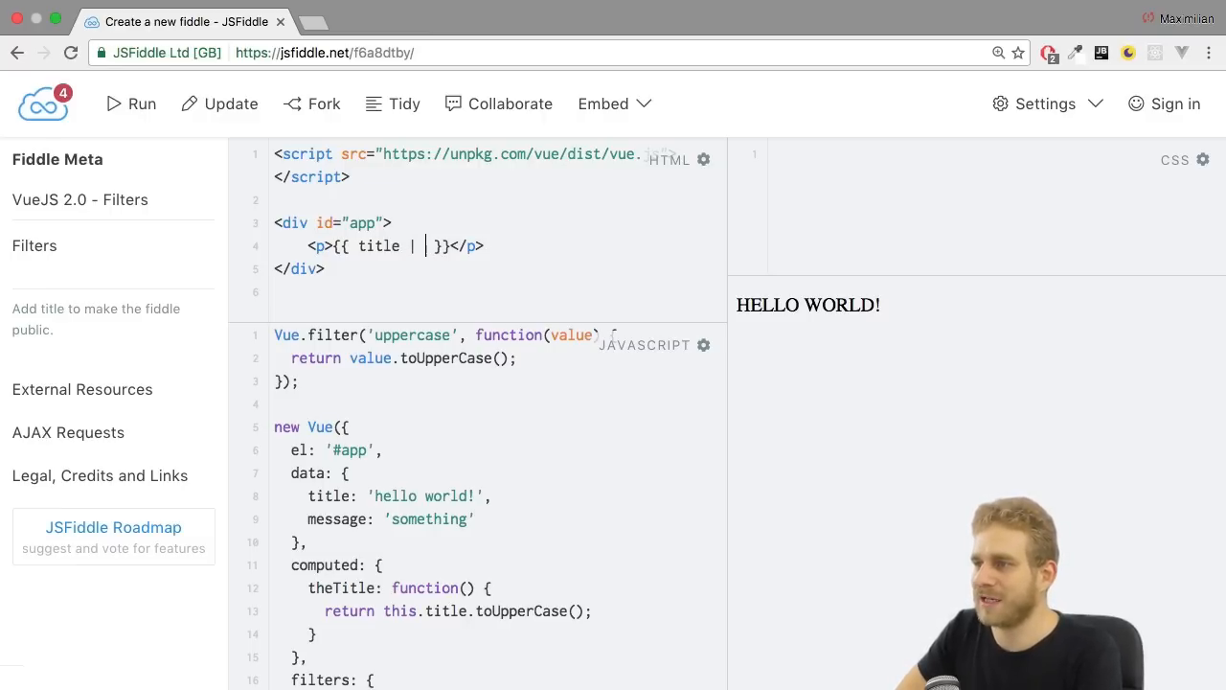
text(uppercase)
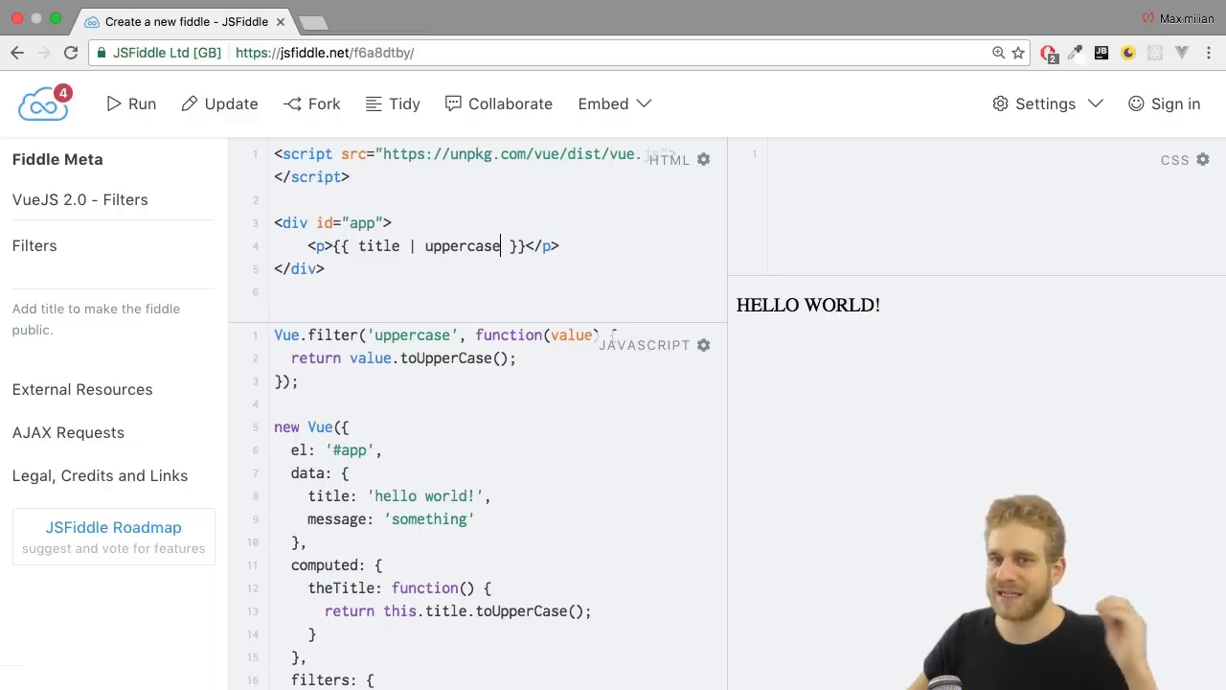
- Add lowercase: function(value) { return value.toLowerCase(); } inside the filters block
scroll(down, 3)
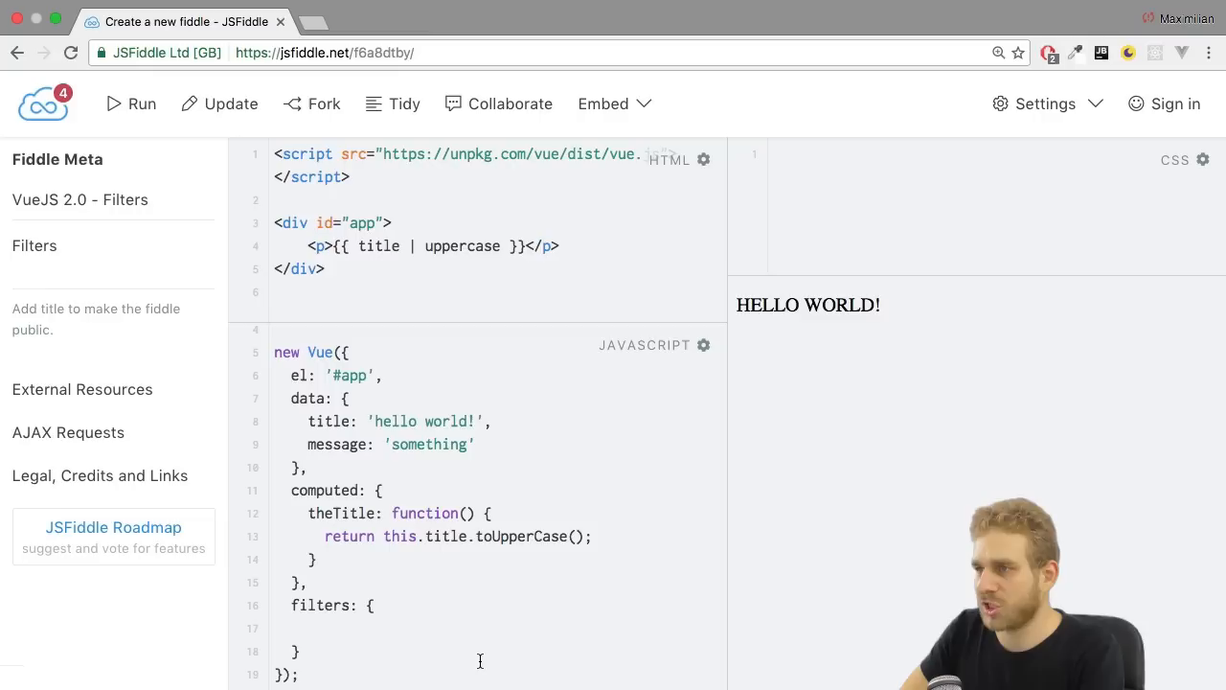
text(lowerc)
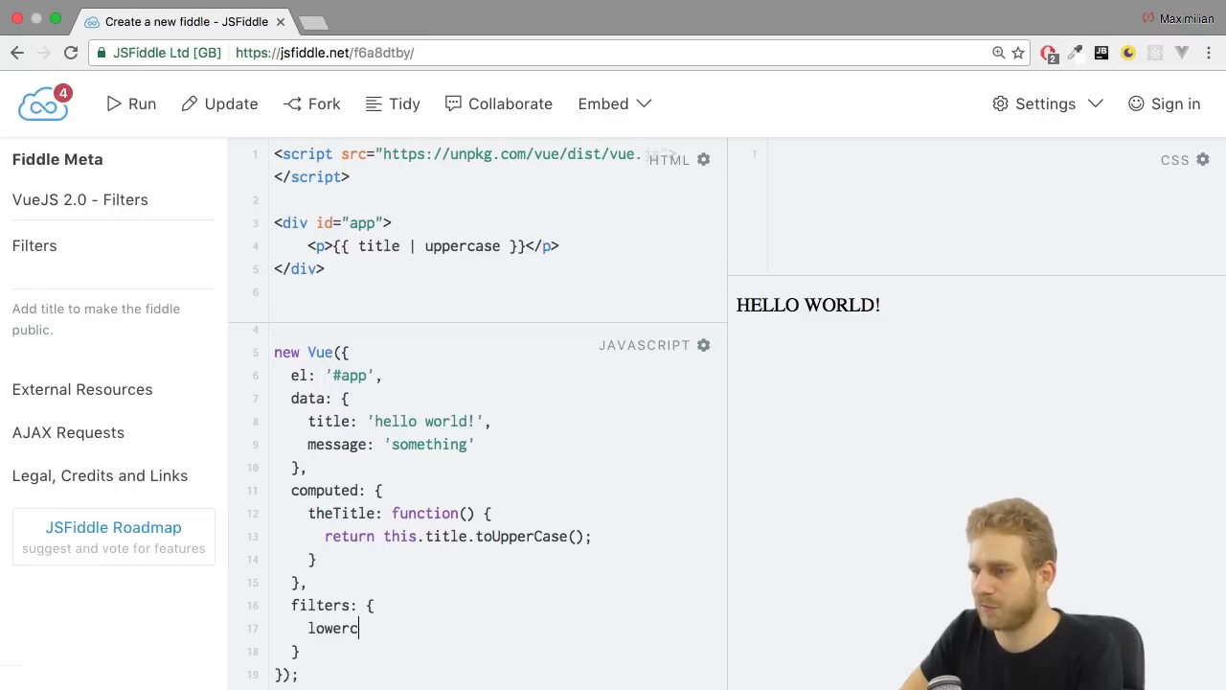
text(ase:)
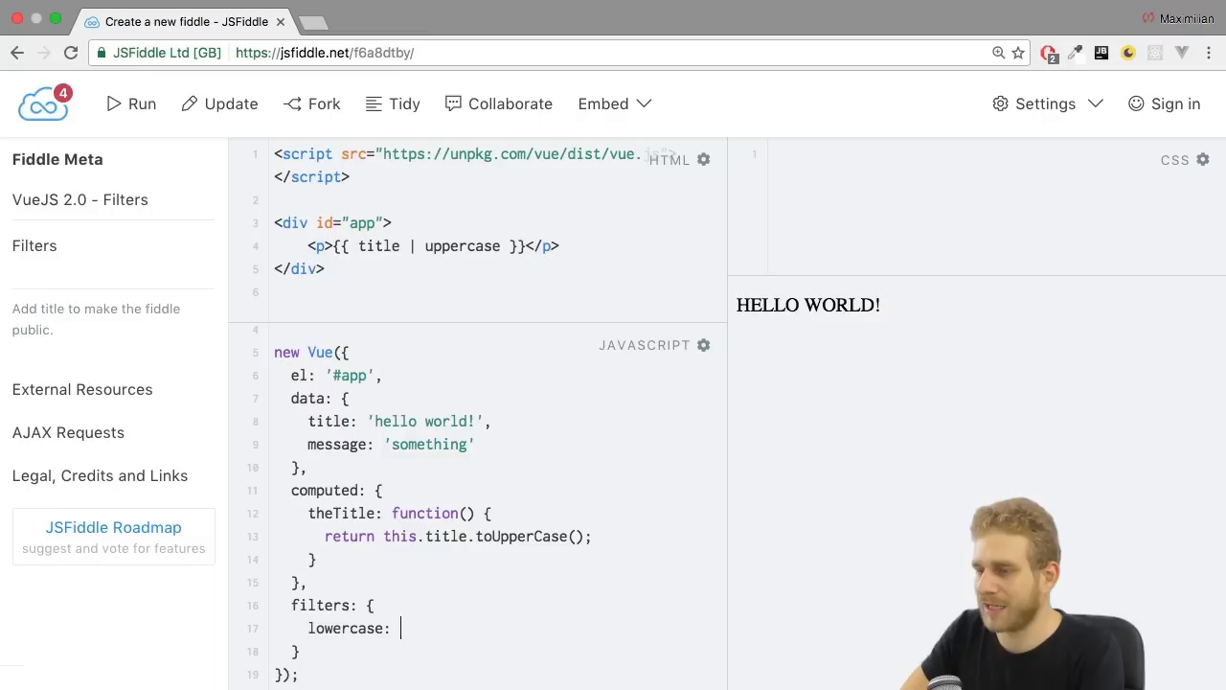
text(function(value))
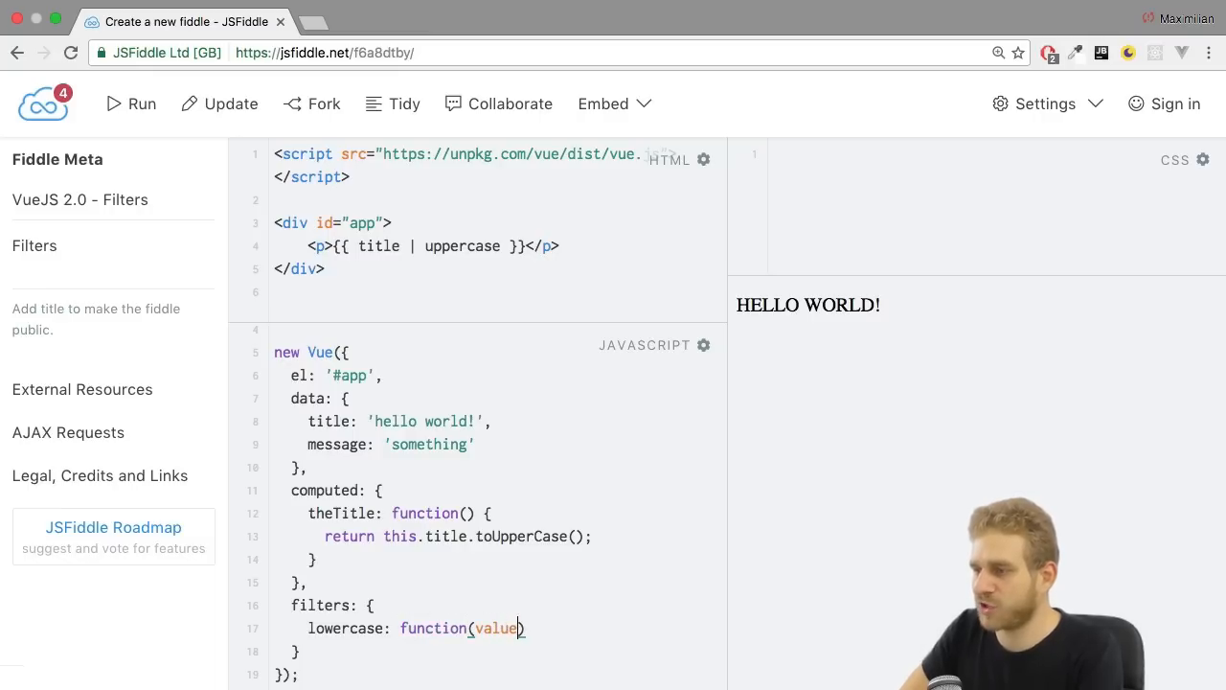
text(8)
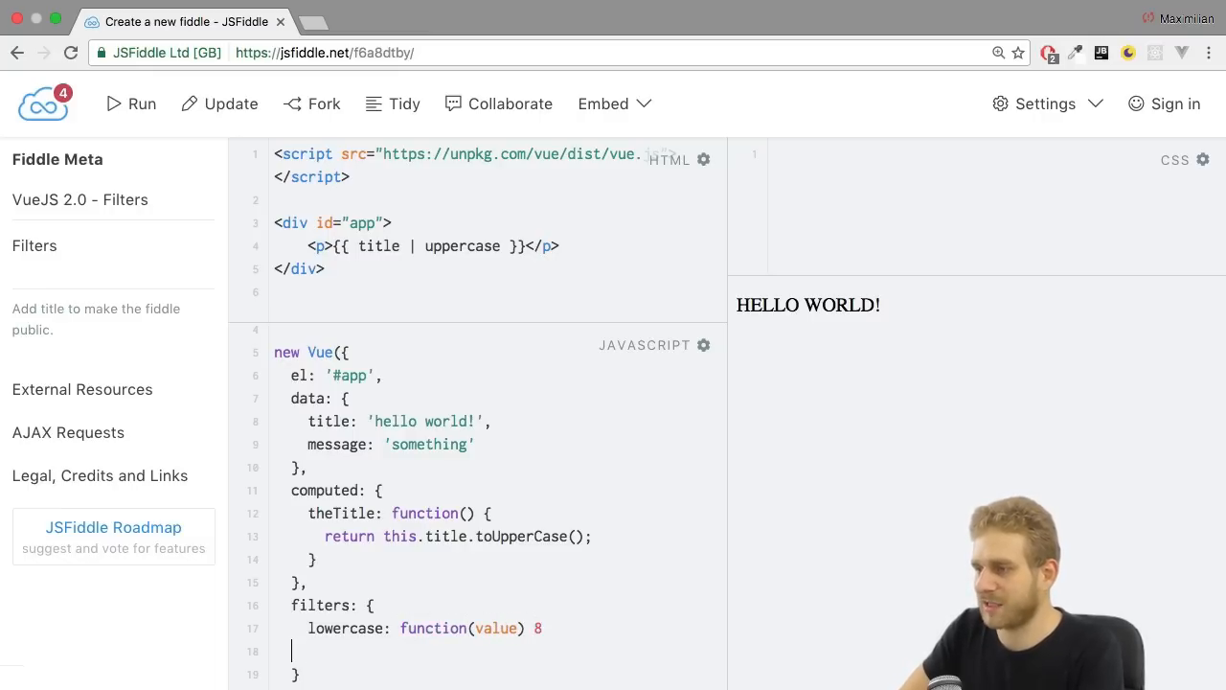
text({)
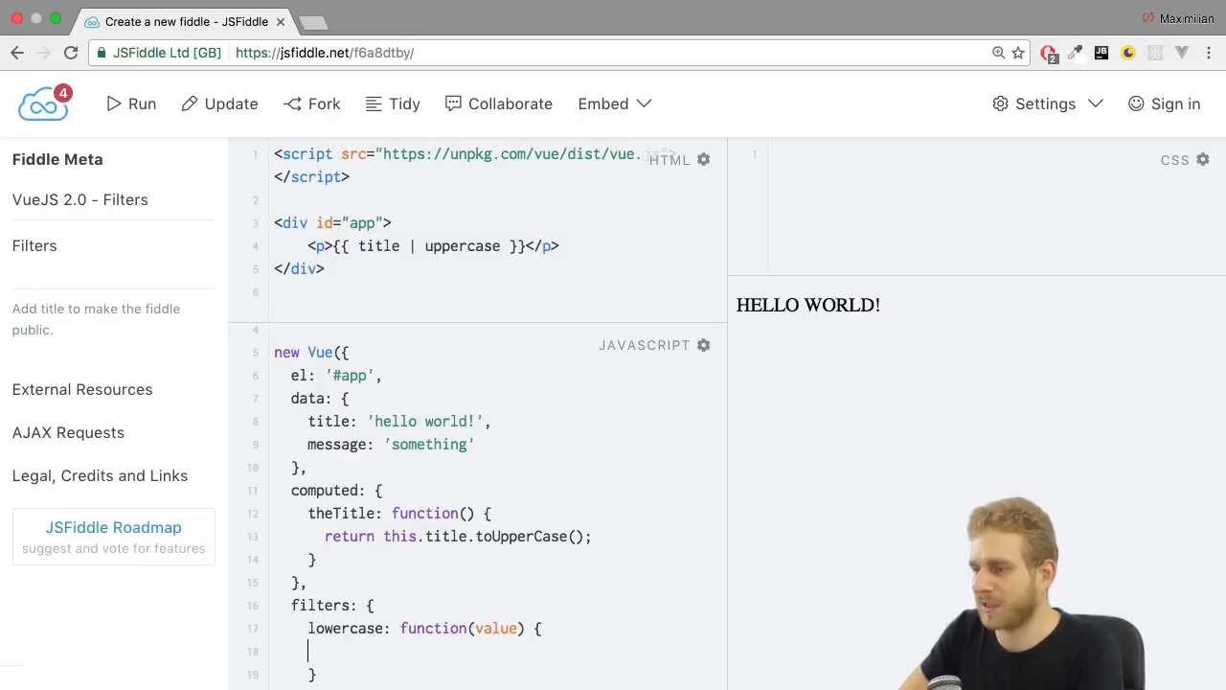
text(return)
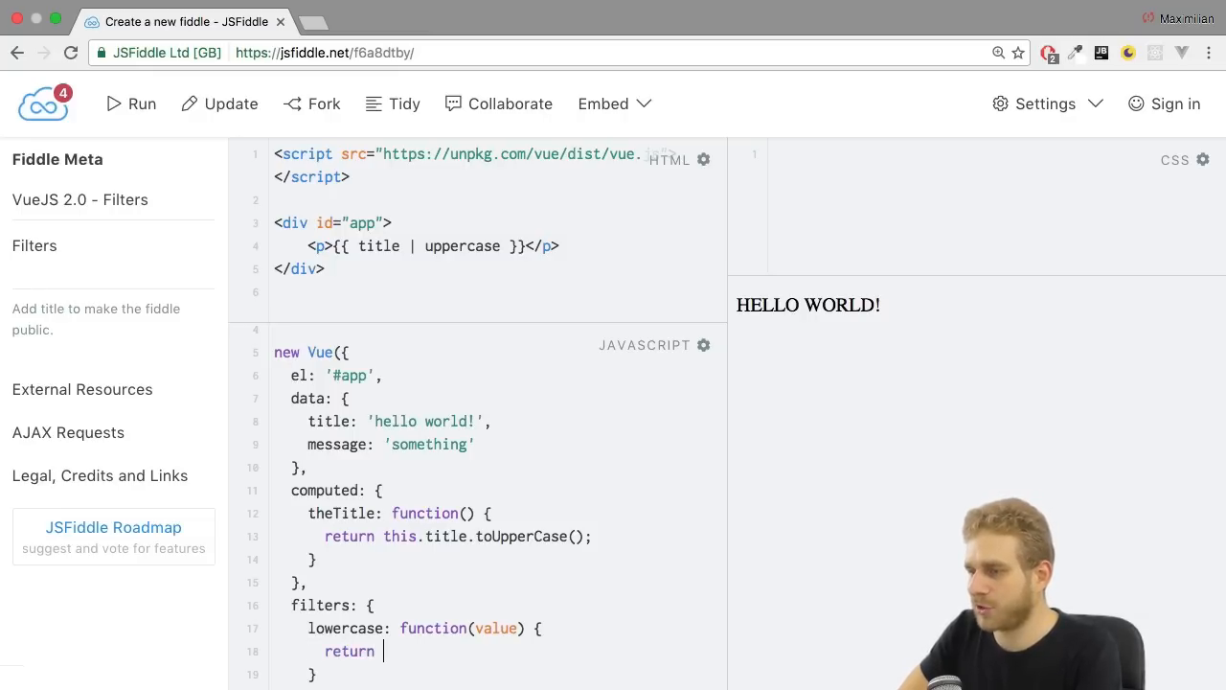
text(value.toLow)
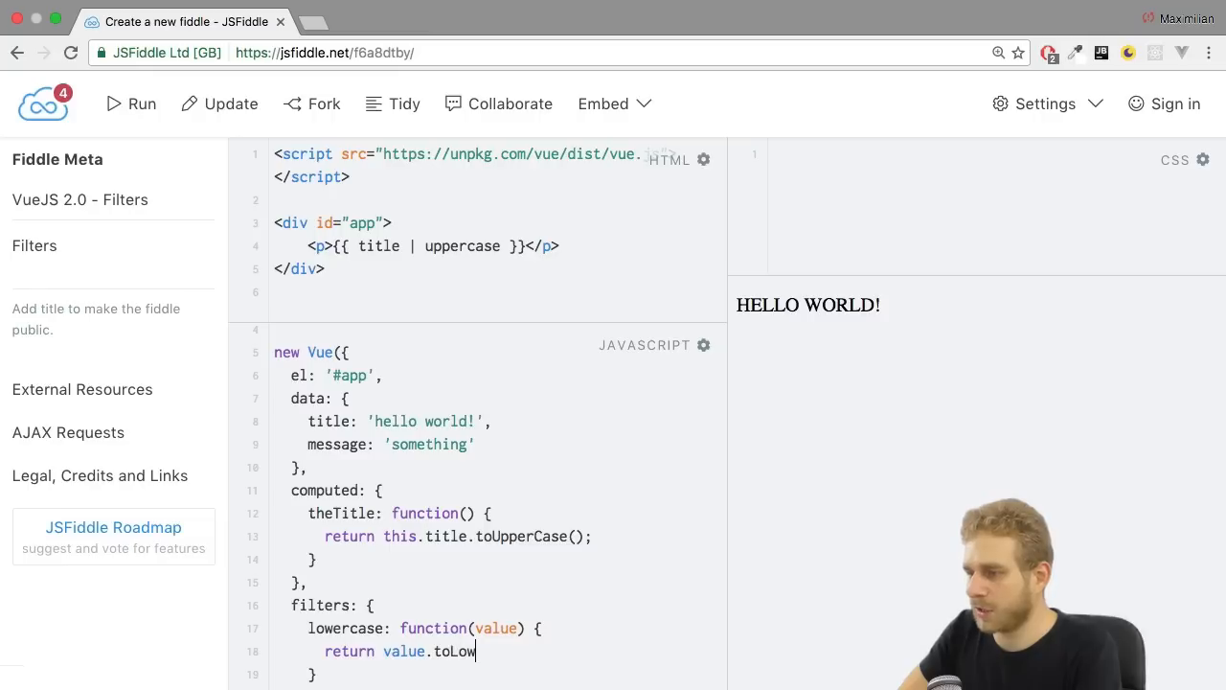
text(erCase();)
click(499, 246)
text(| )
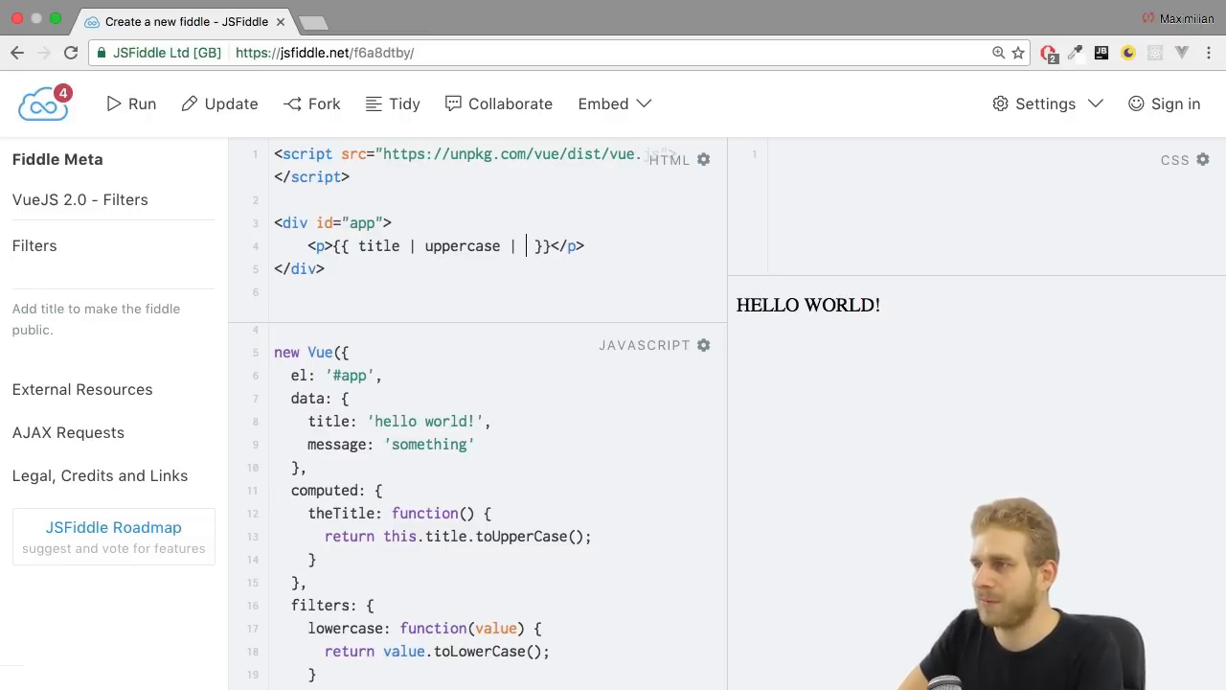
- Append | lowercase to the title expression and begin a second <p> paragraph
text(lowercase)
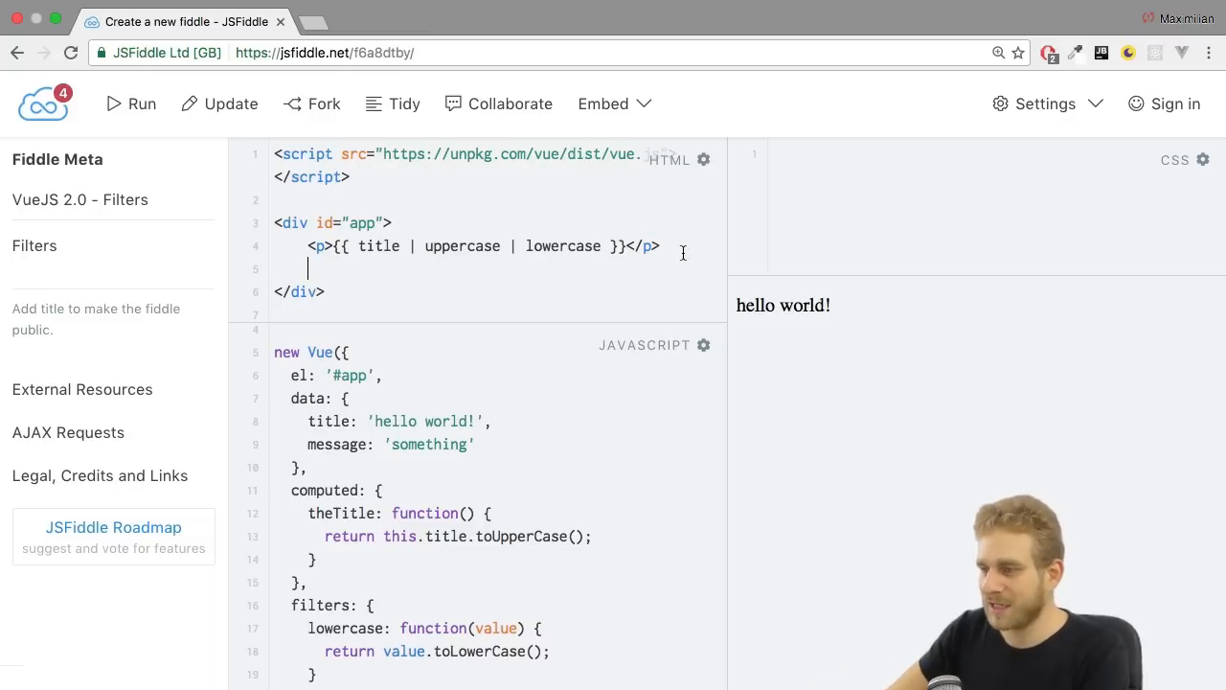
text(<p>{f)
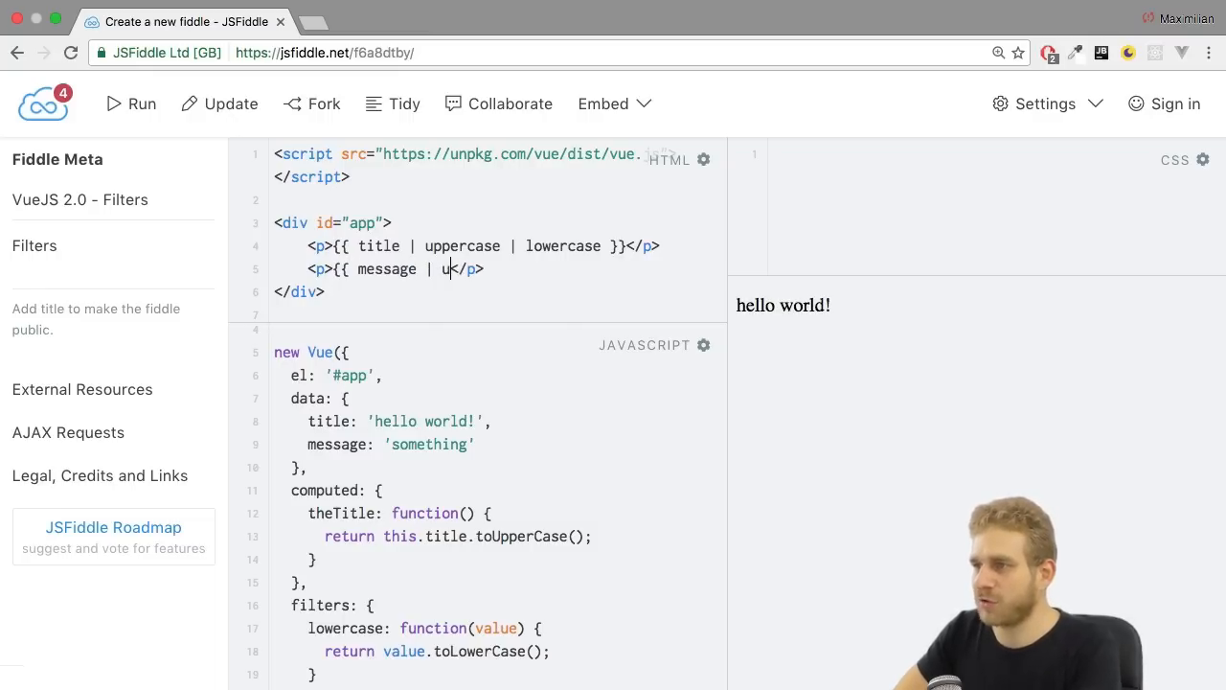
- Finish the second paragraph as {{ message | uppercase }} and run the fiddle to show SOMETHING
text(ppercase }})
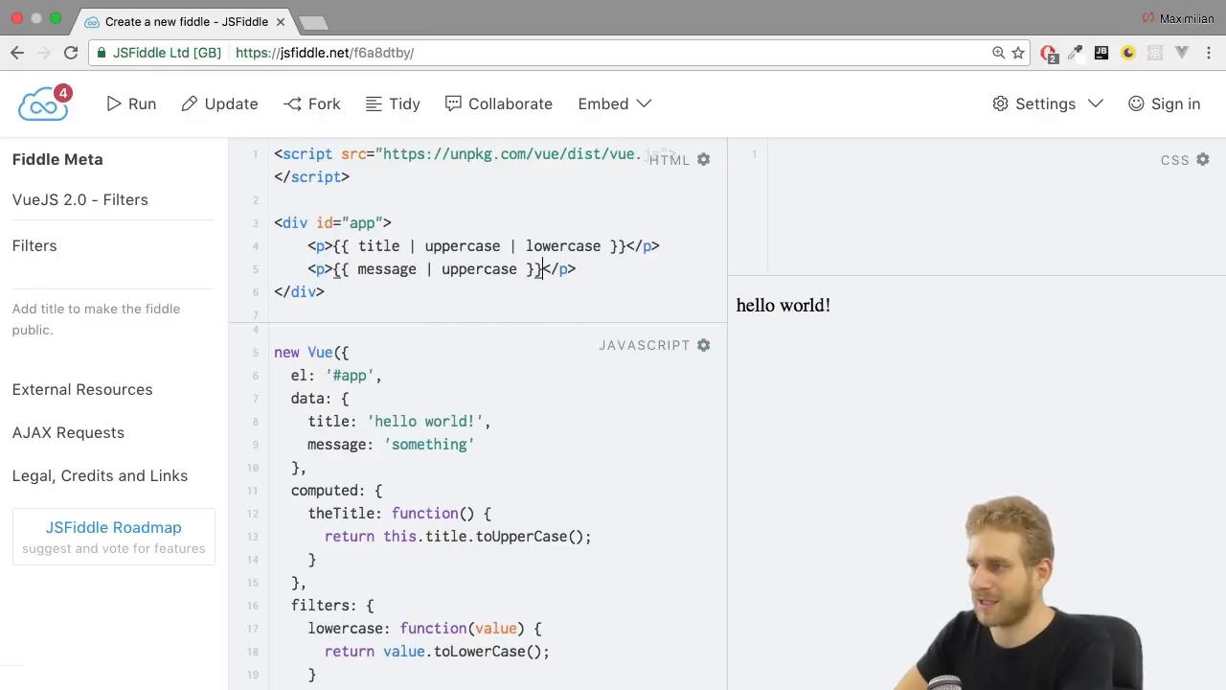
click(130, 103)
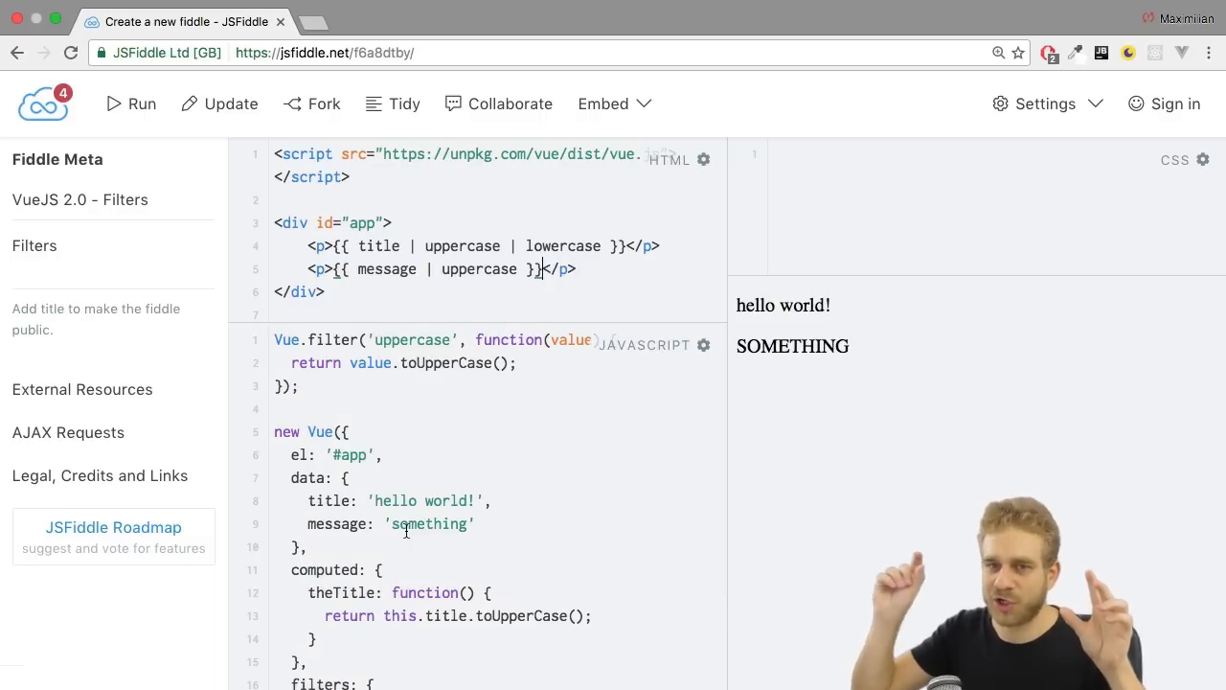
scroll(down, 3)
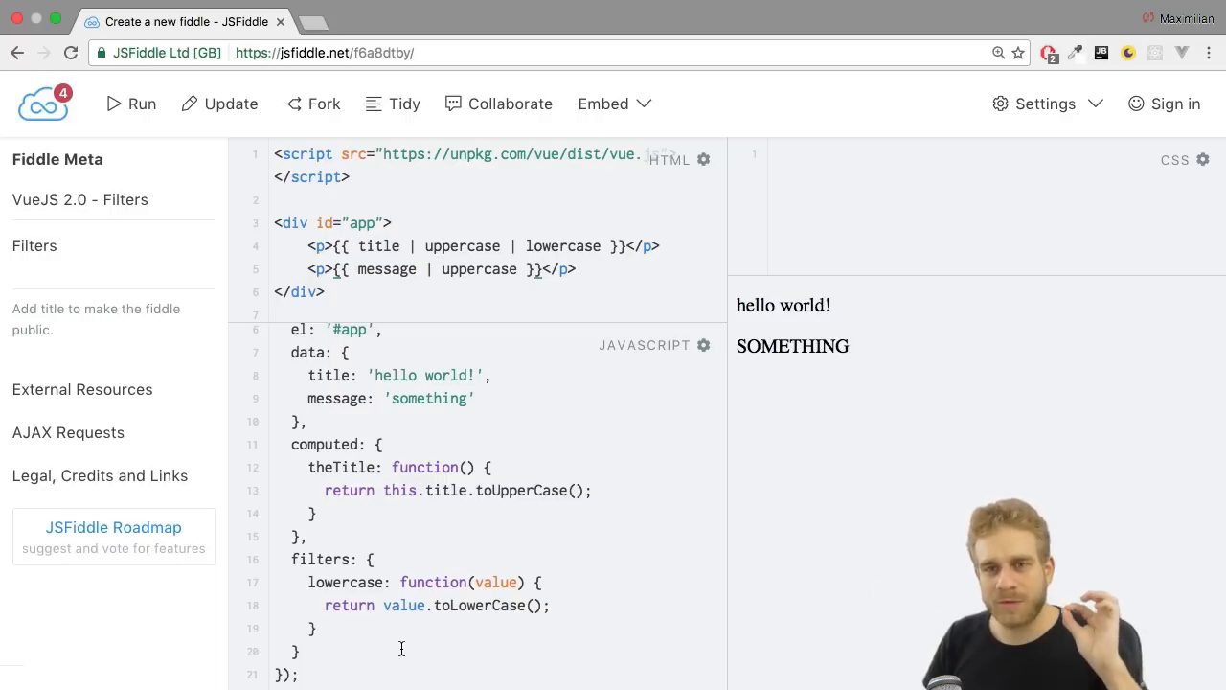
click(541, 269)
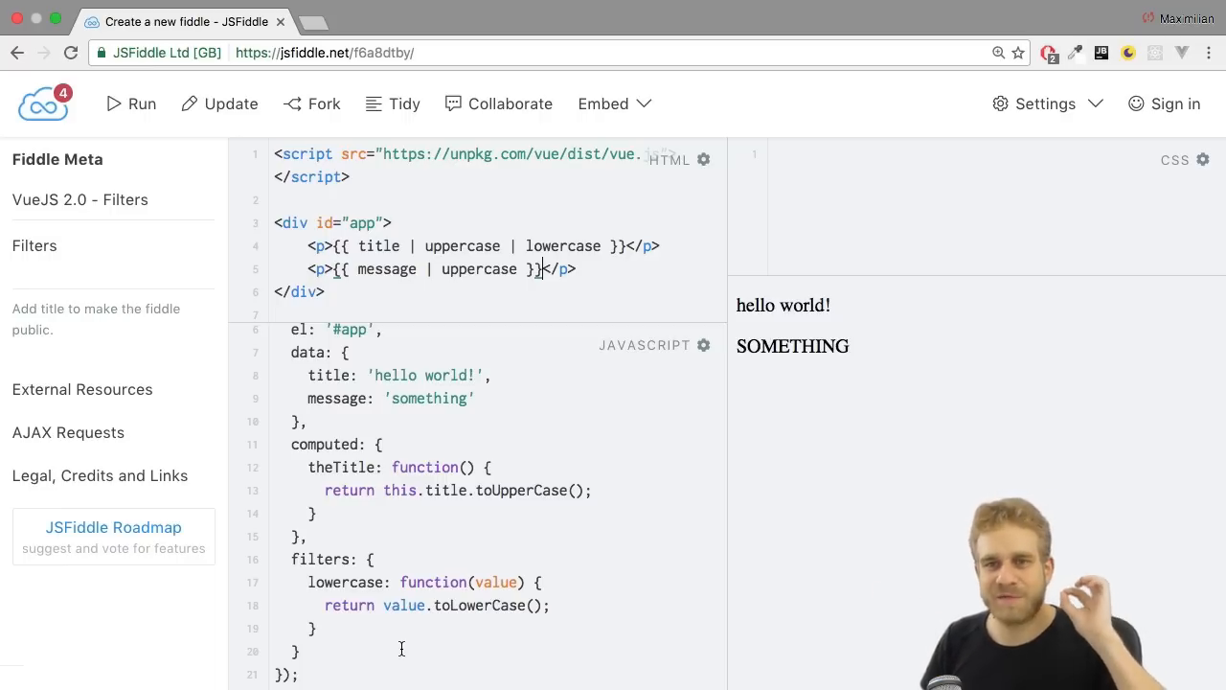